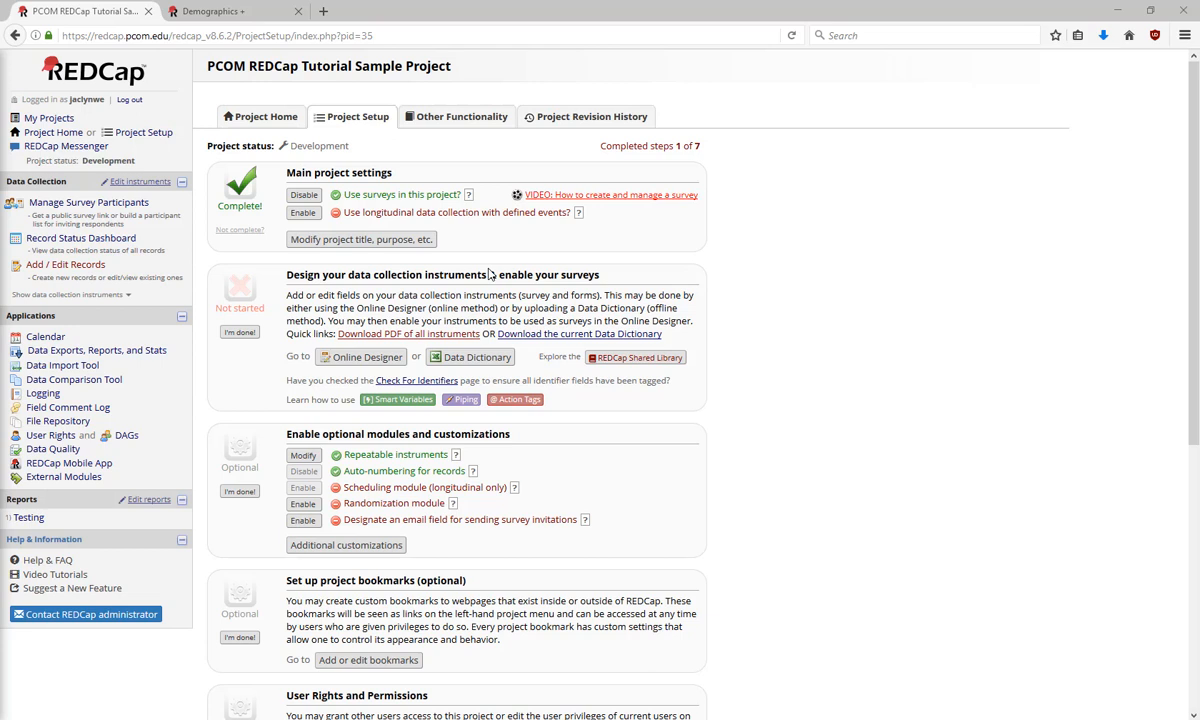
pyautogui.moveTo(367, 364)
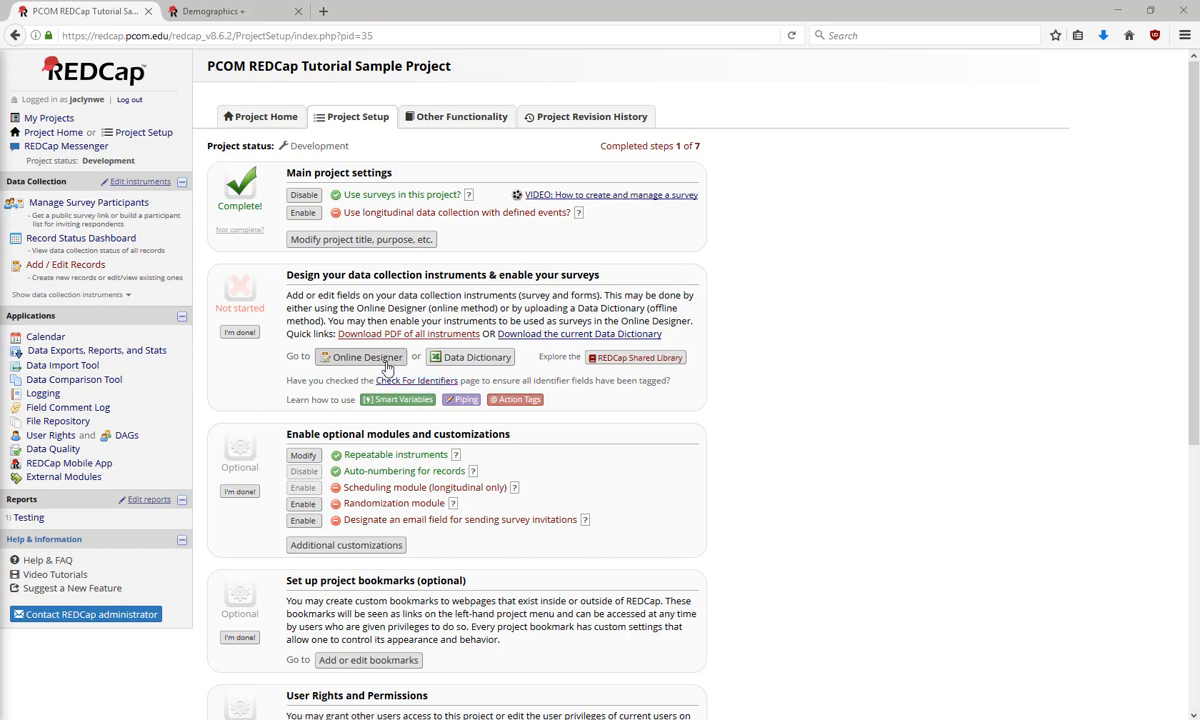
# Launch the Online Designer from the Project Setup tab's instrument design step
pyautogui.click(366, 357)
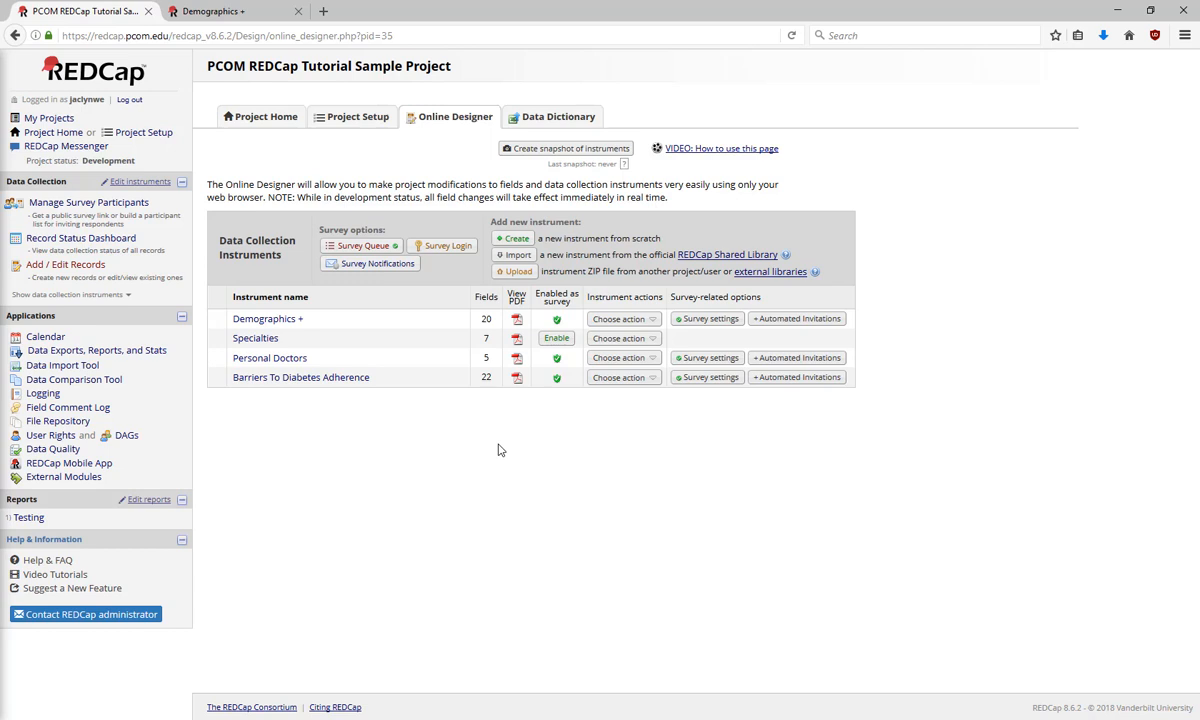
pyautogui.moveTo(560, 320)
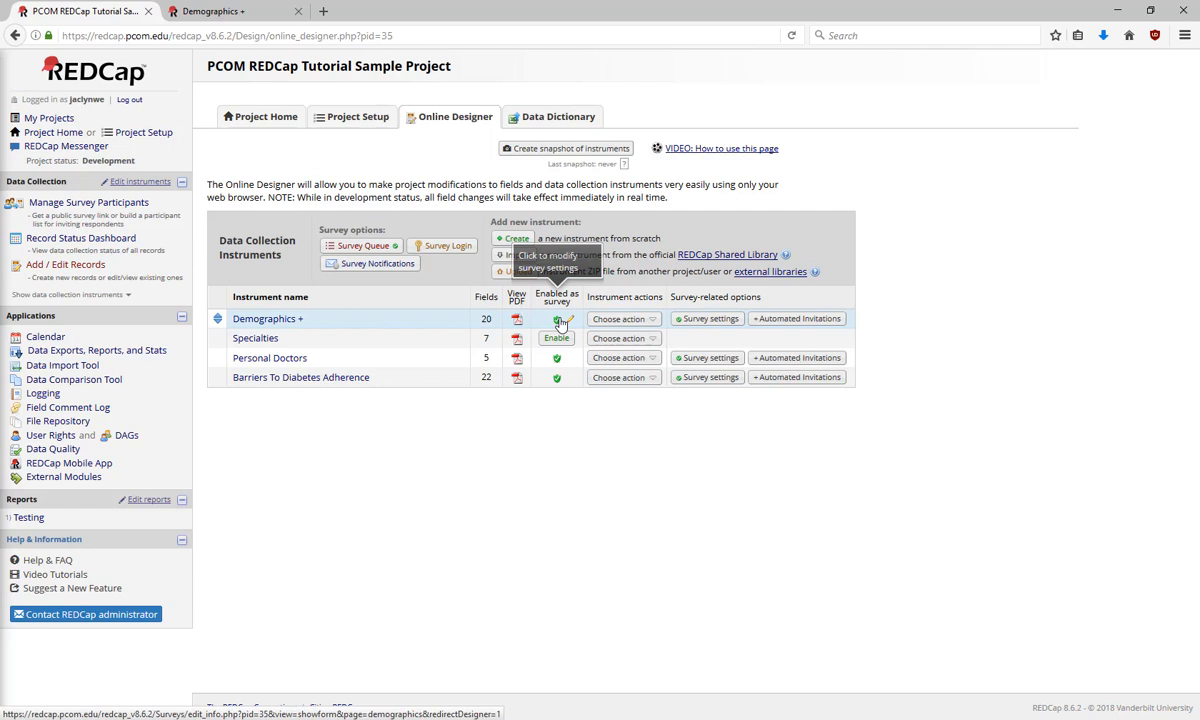
# Open Modify survey settings via the Demographics + 'Enabled as survey' check
pyautogui.click(561, 319)
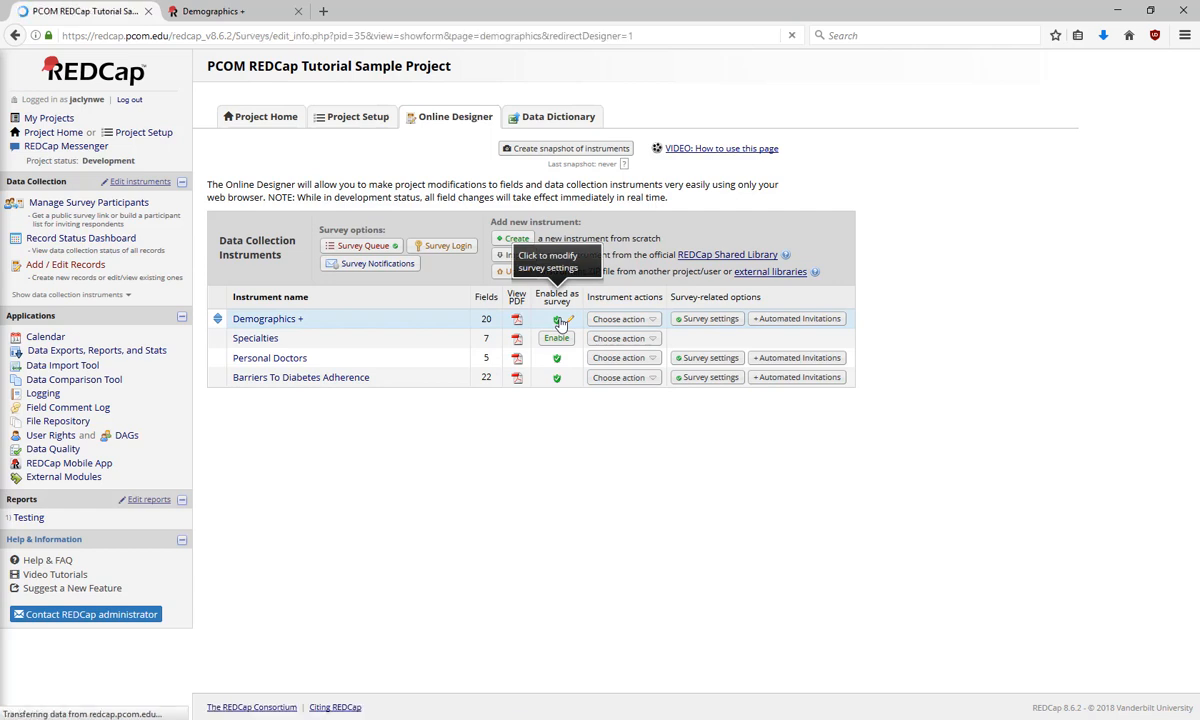
pyautogui.click(568, 318)
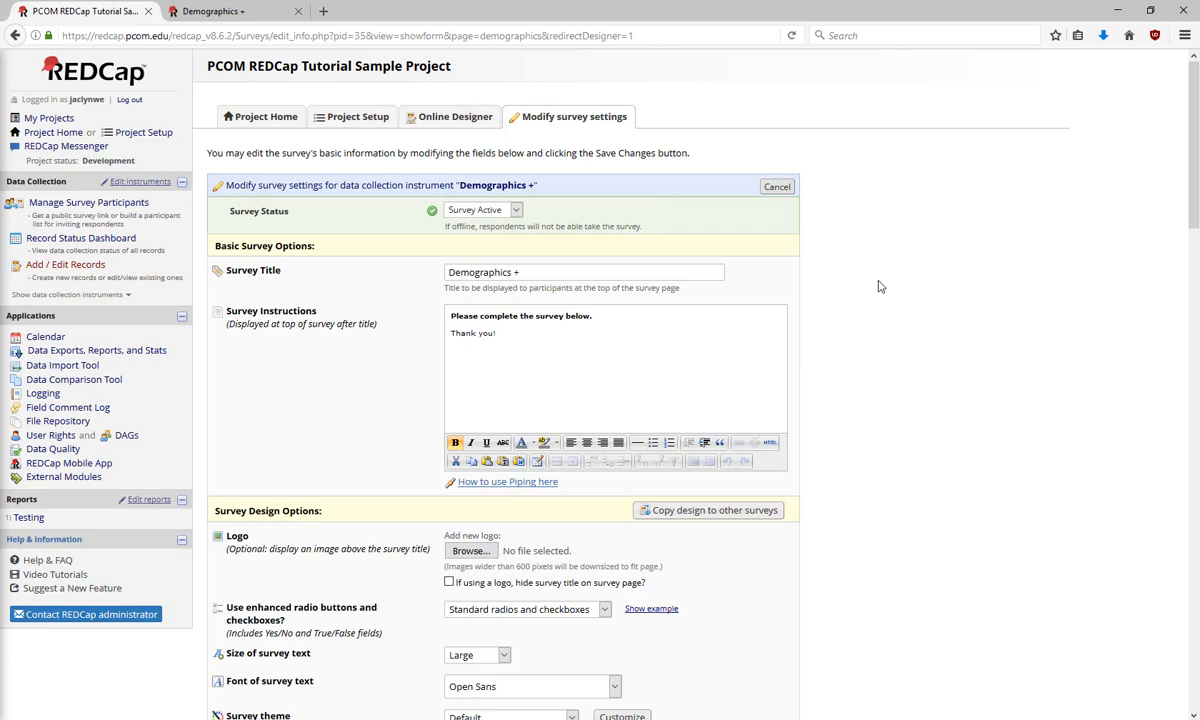
pyautogui.scroll(-3)
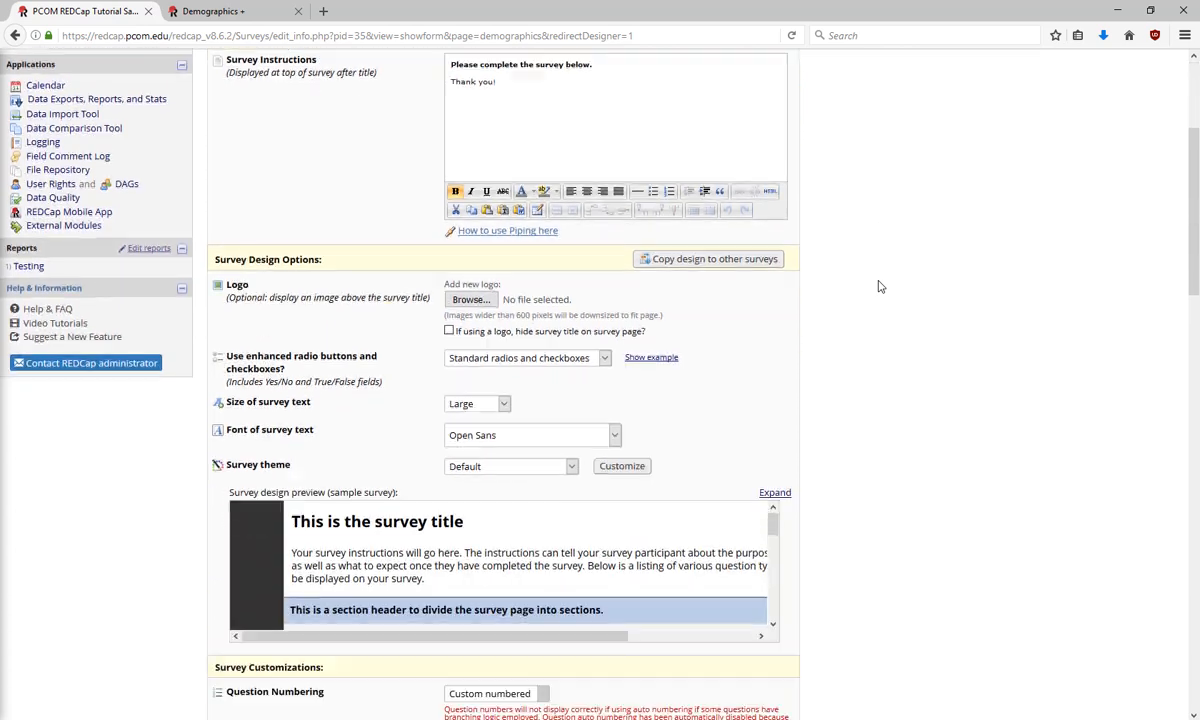
pyautogui.scroll(-3)
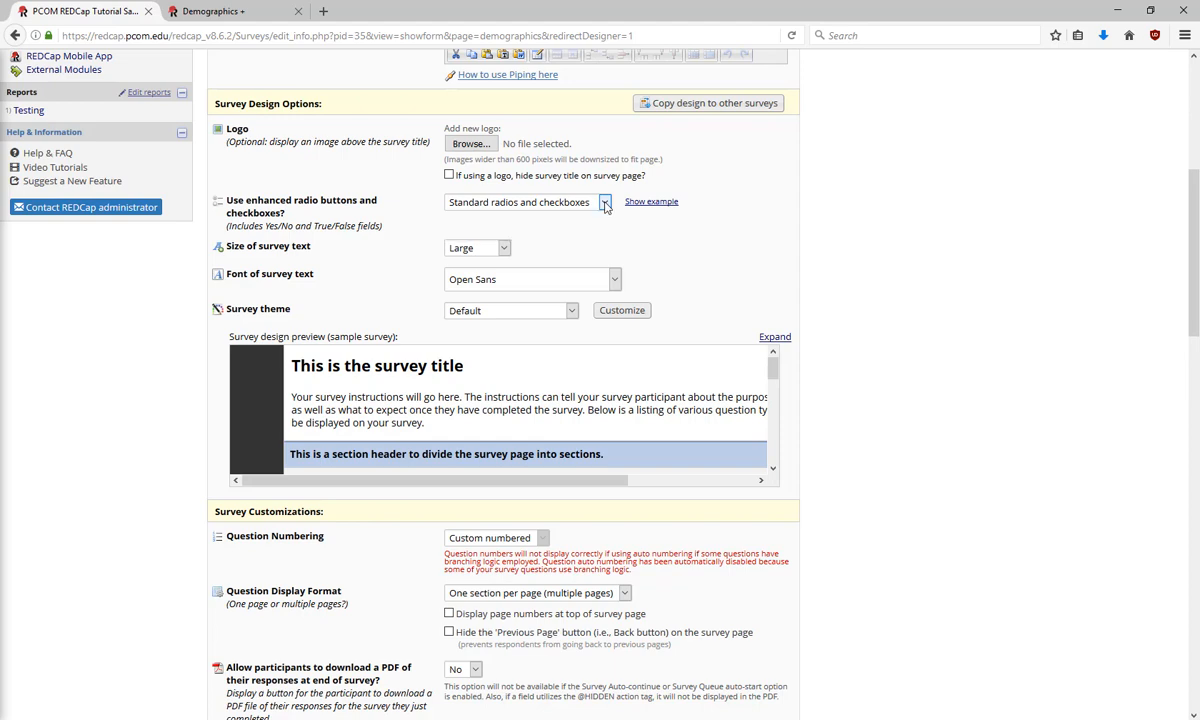
pyautogui.click(651, 201)
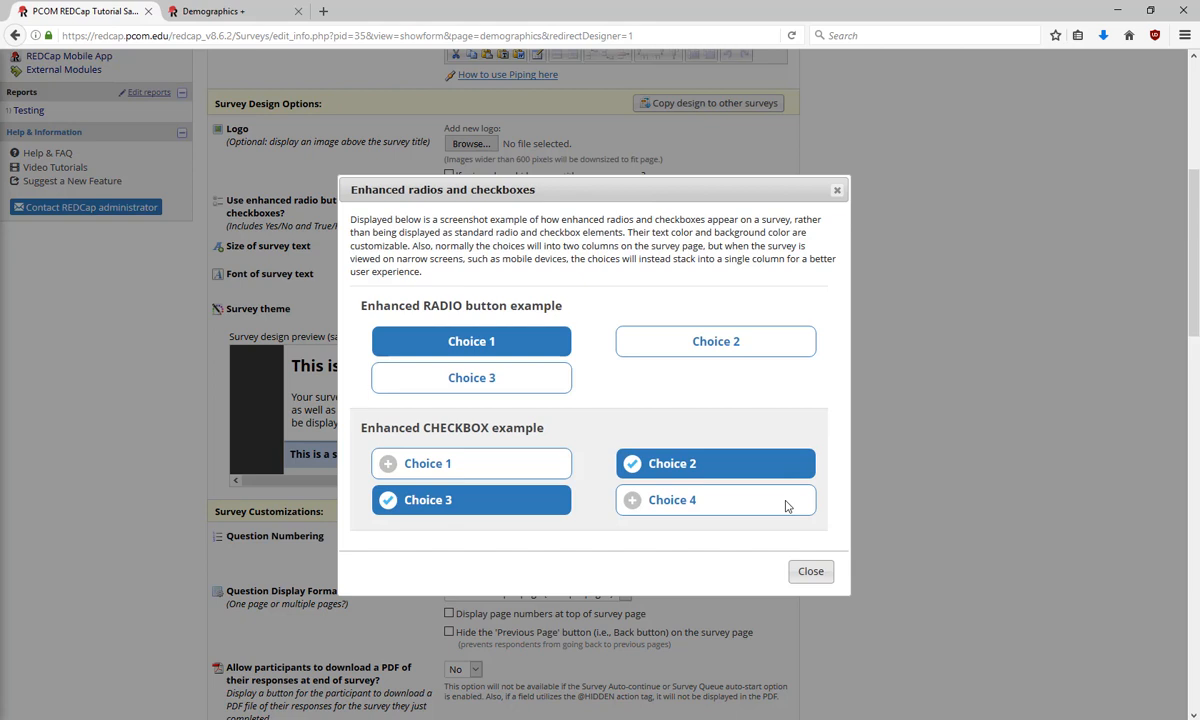
pyautogui.click(810, 571)
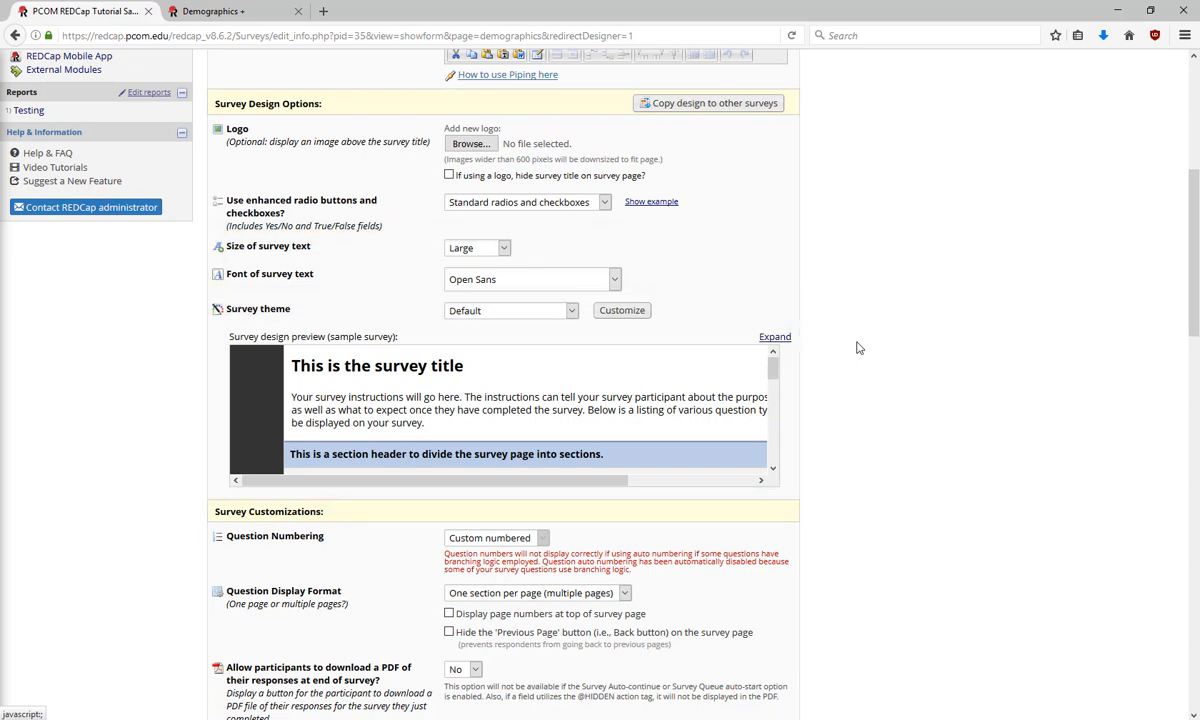
pyautogui.moveTo(427, 300)
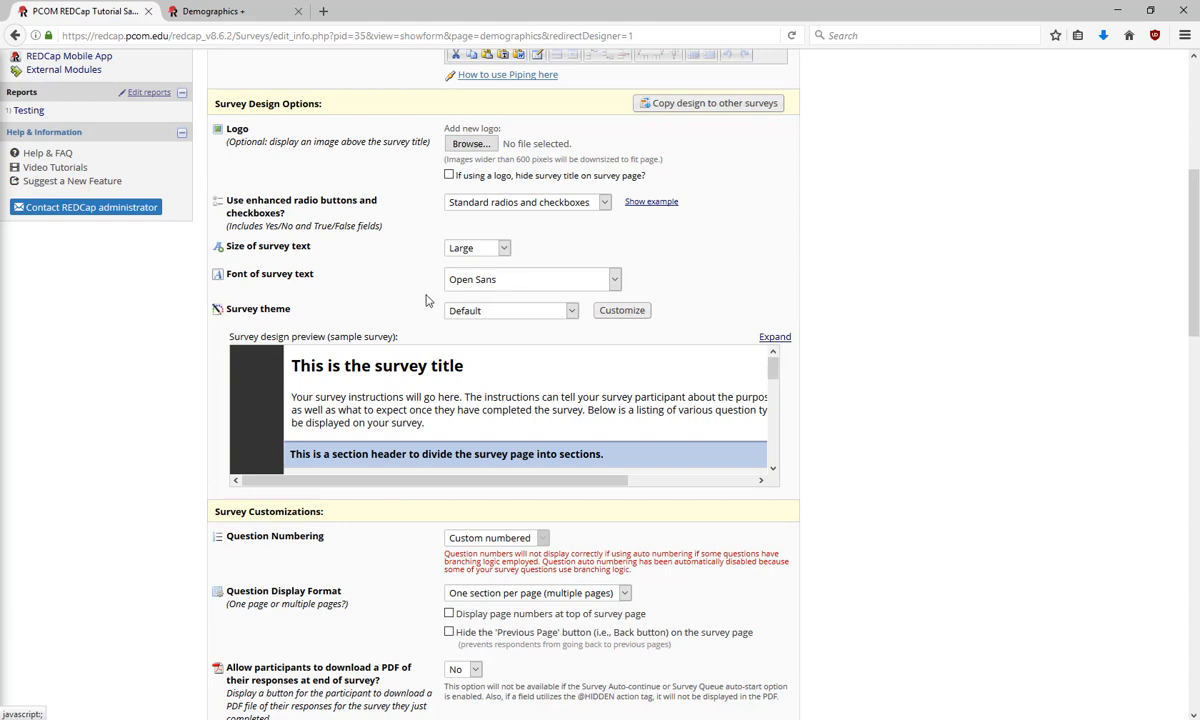
pyautogui.click(510, 310)
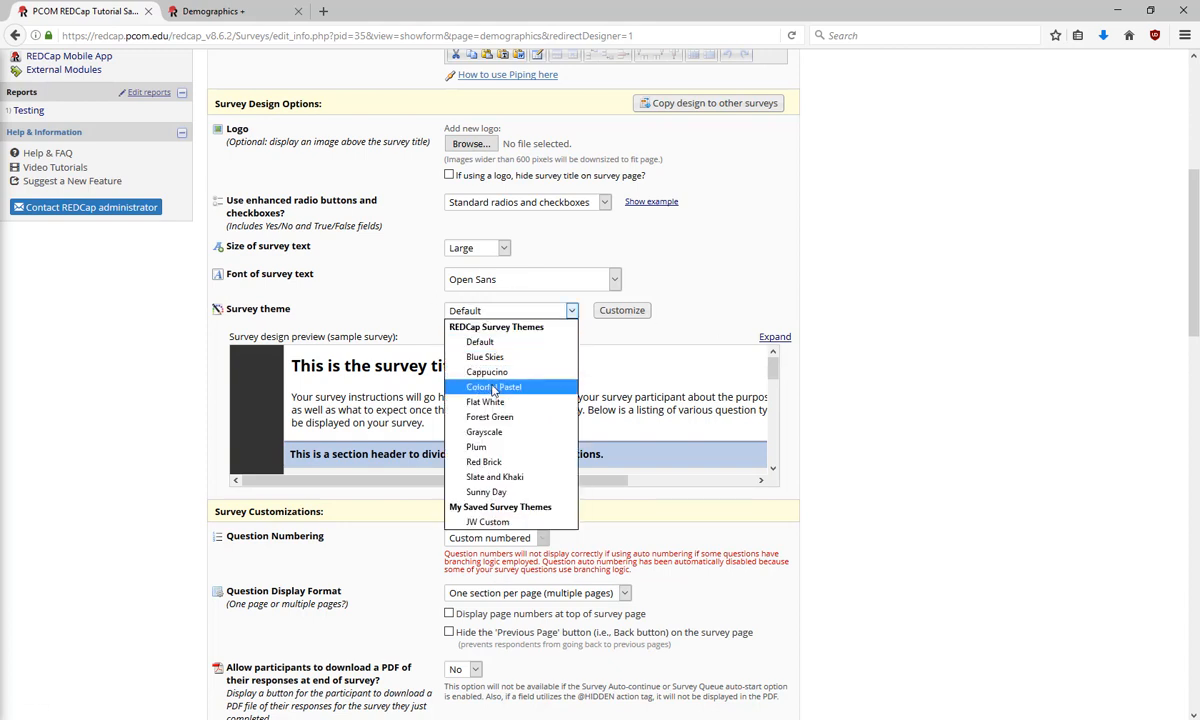
pyautogui.click(489, 386)
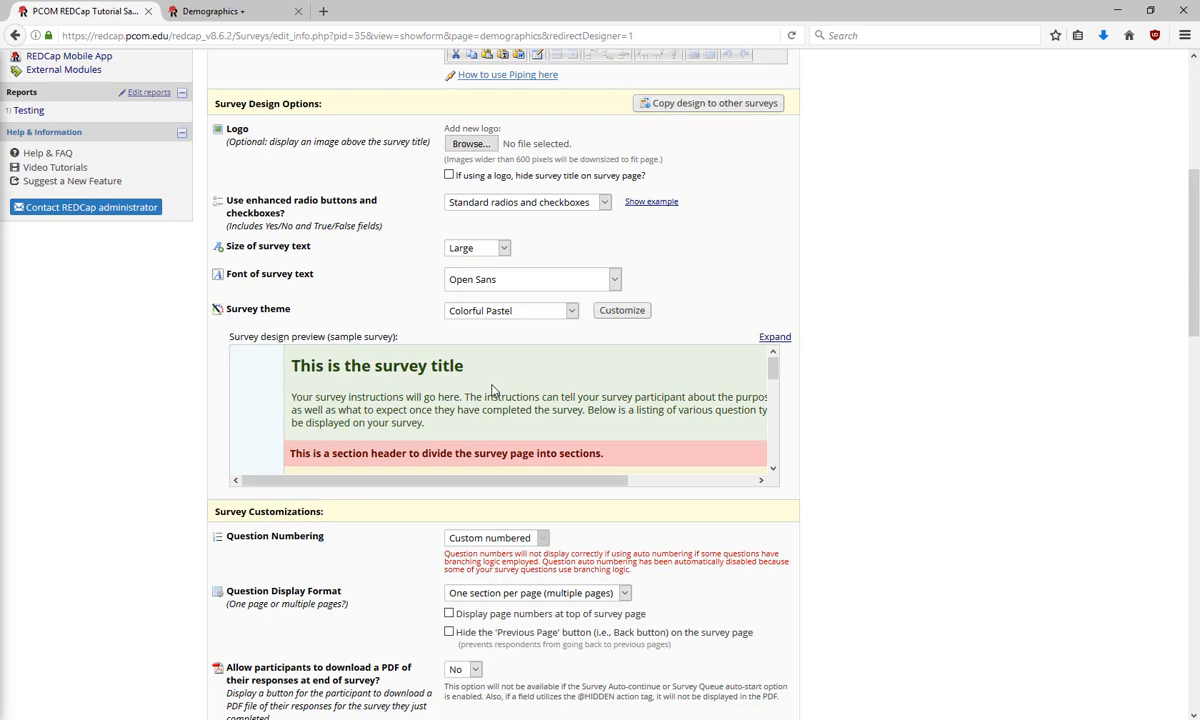
pyautogui.moveTo(522, 311)
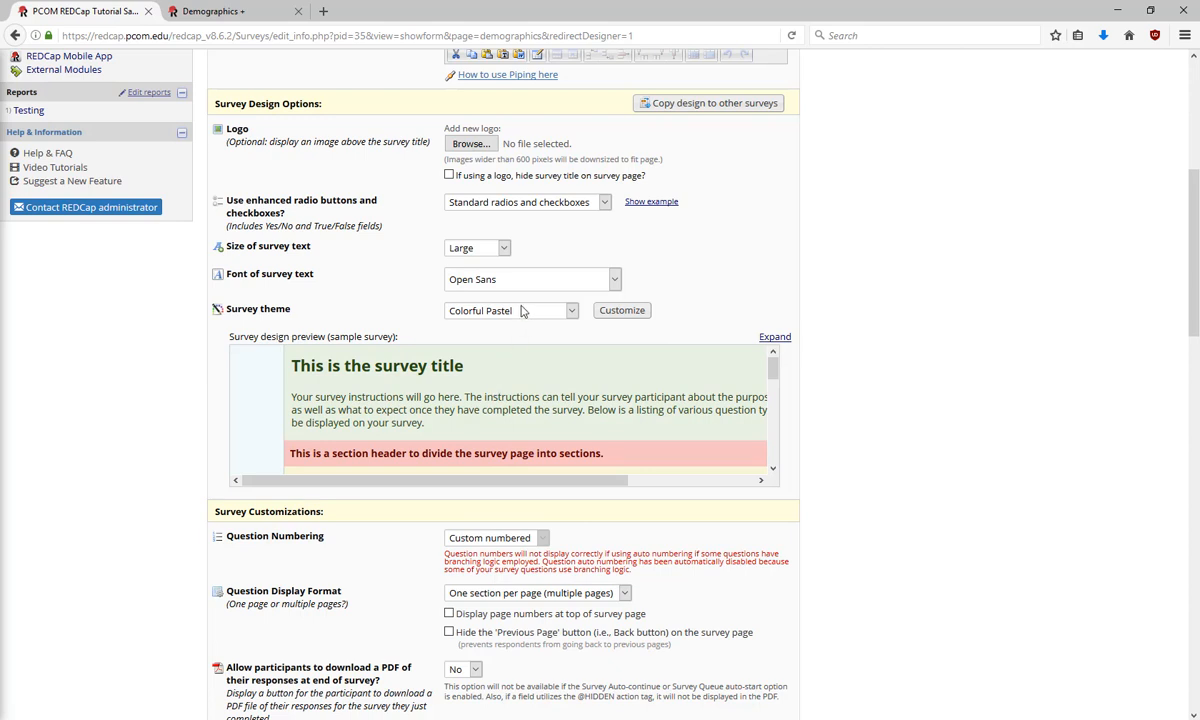
pyautogui.click(621, 310)
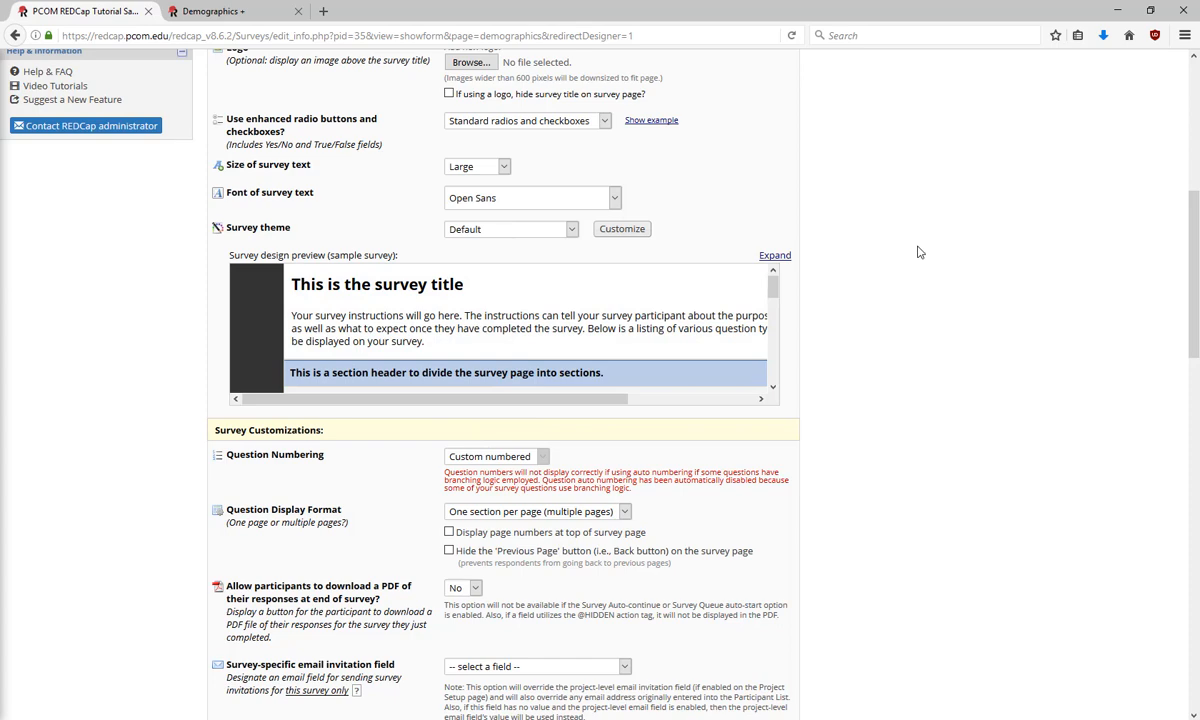
pyautogui.scroll(-3)
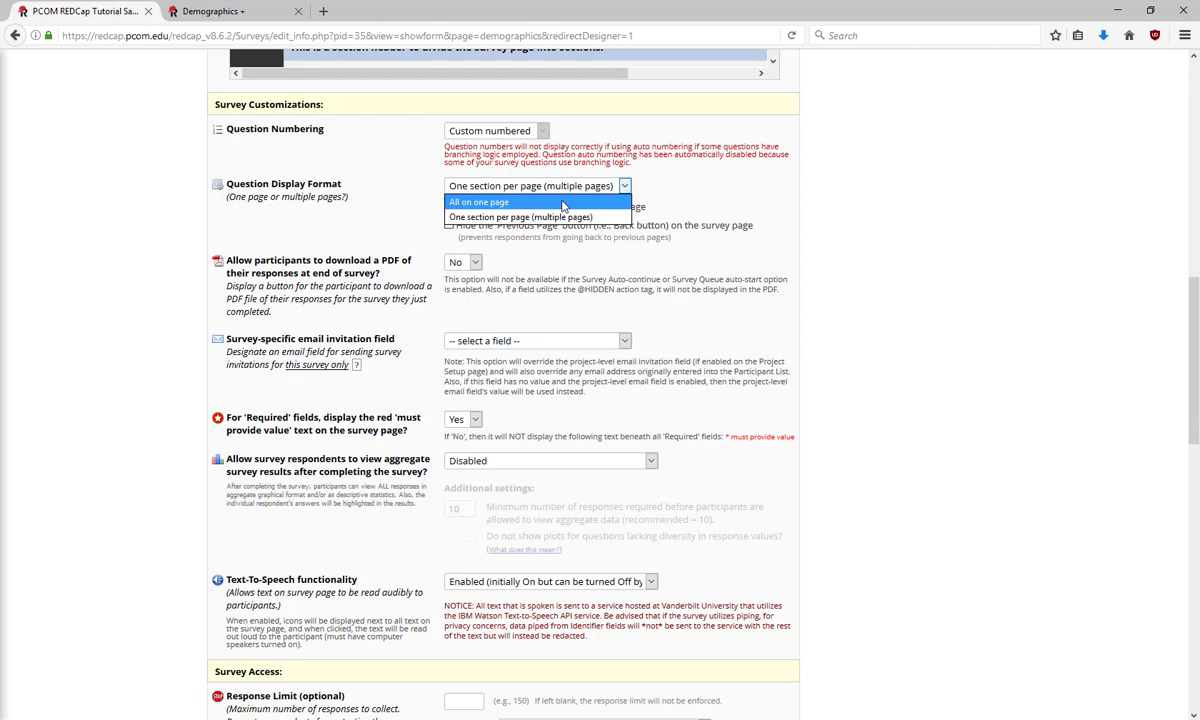
pyautogui.click(528, 218)
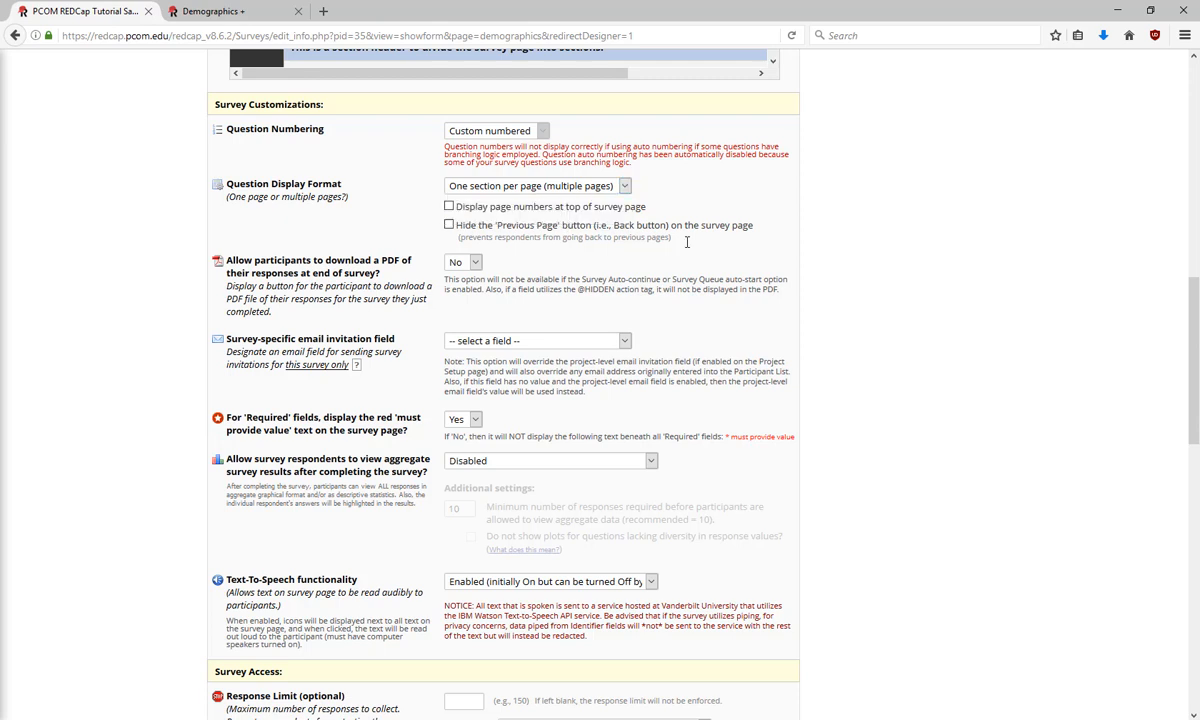
pyautogui.moveTo(840, 273)
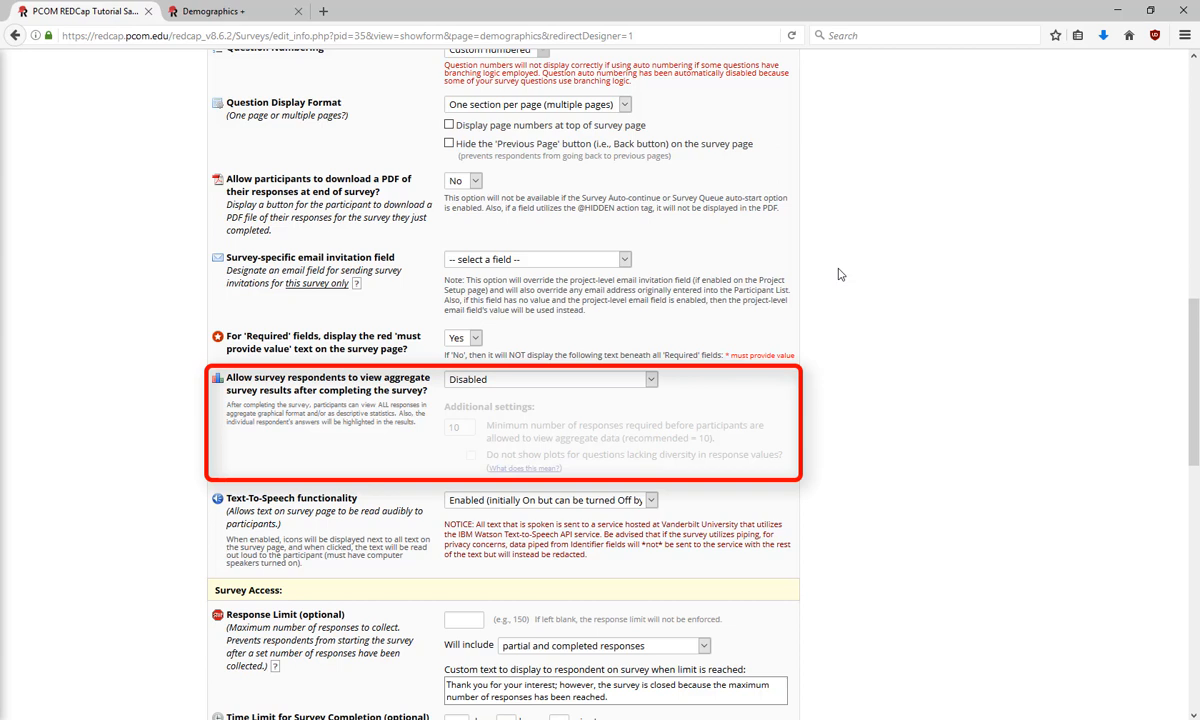
pyautogui.moveTo(644, 373)
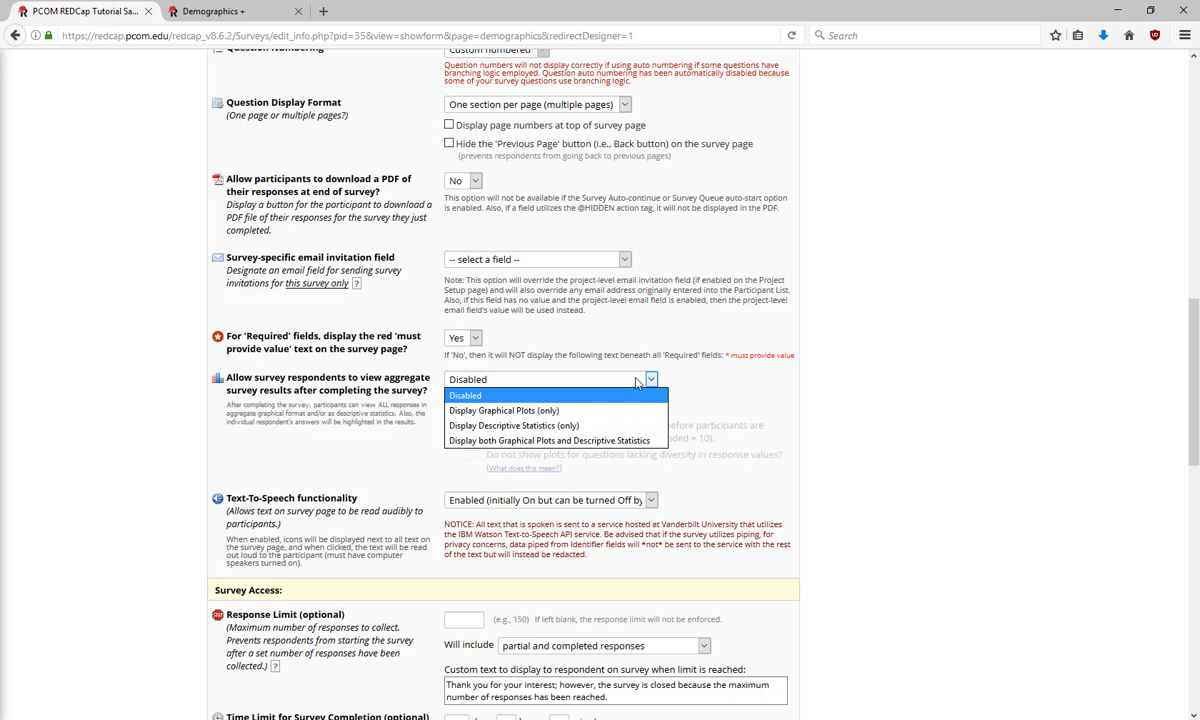
pyautogui.click(463, 397)
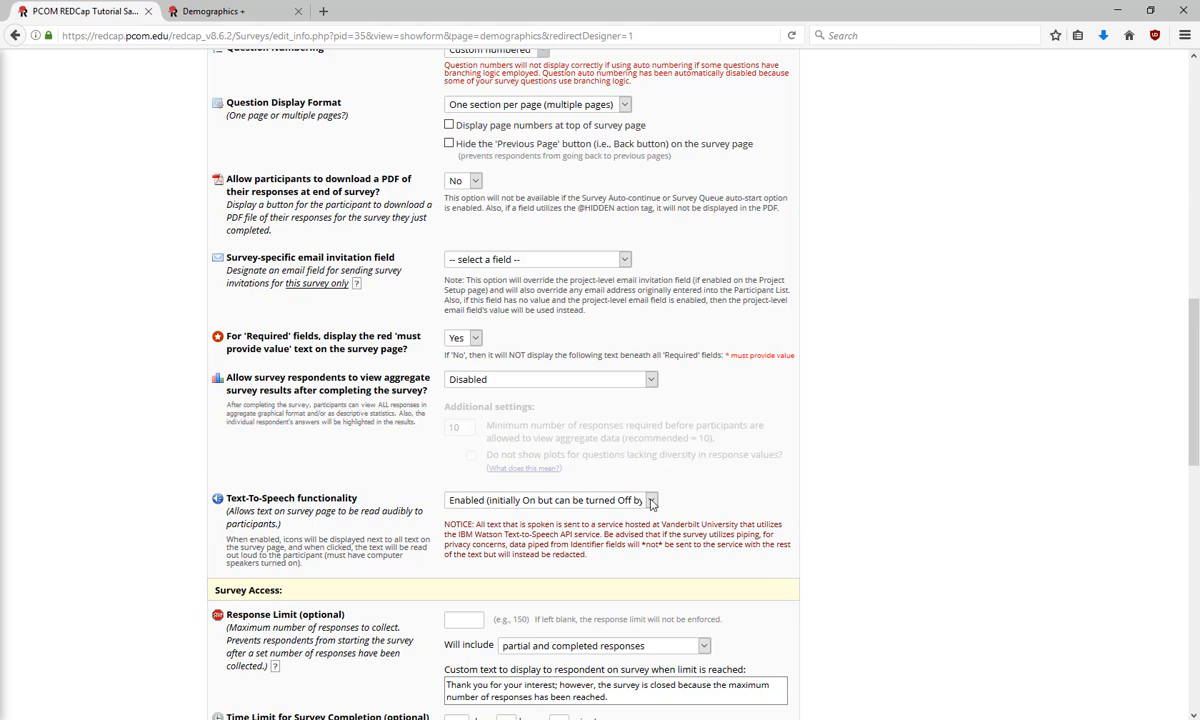
pyautogui.click(663, 500)
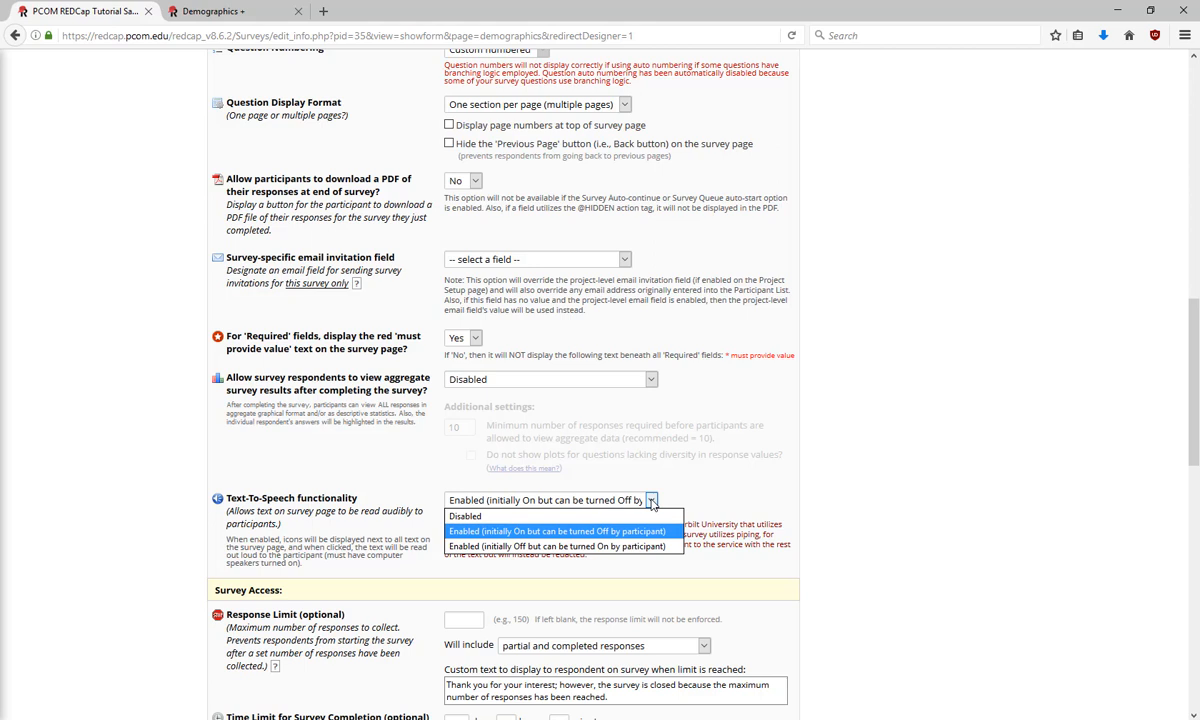
pyautogui.moveTo(564, 531)
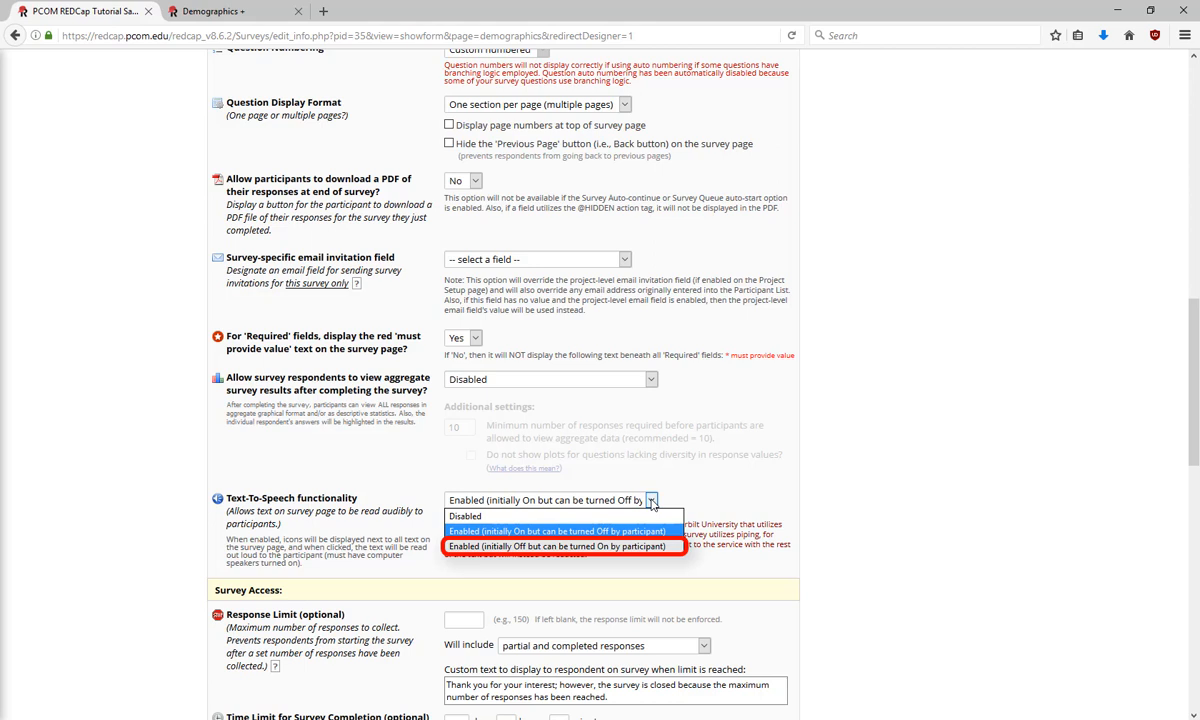
pyautogui.click(553, 530)
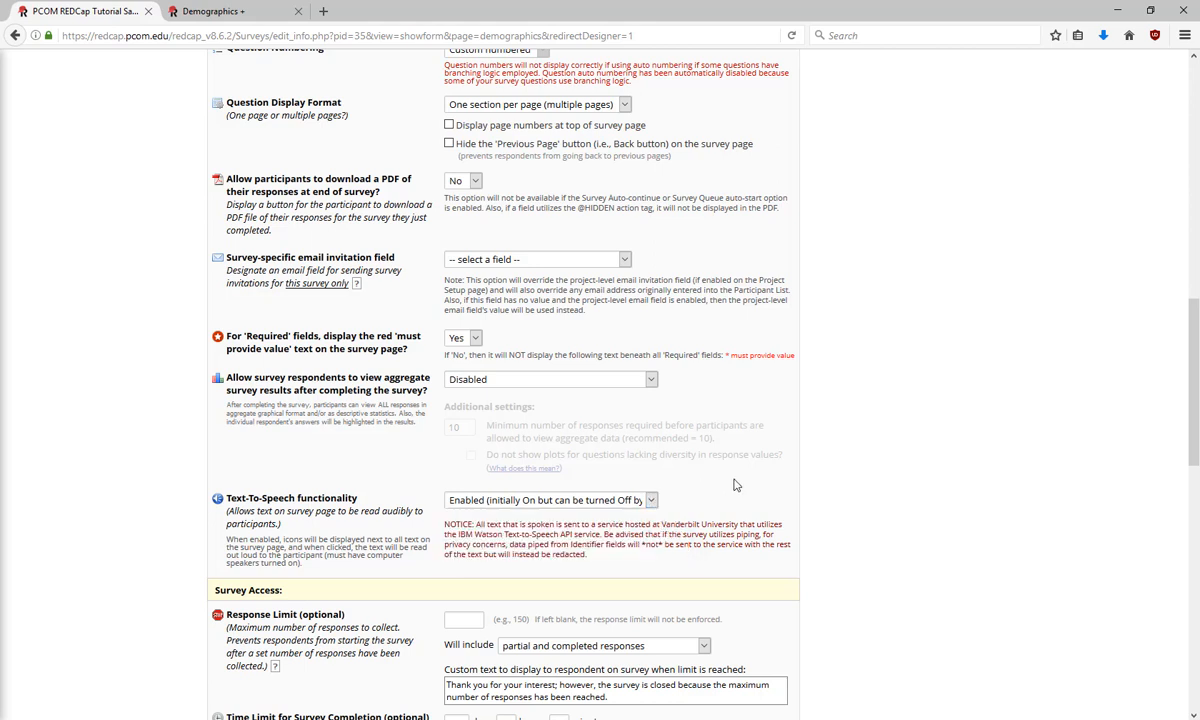
pyautogui.click(220, 18)
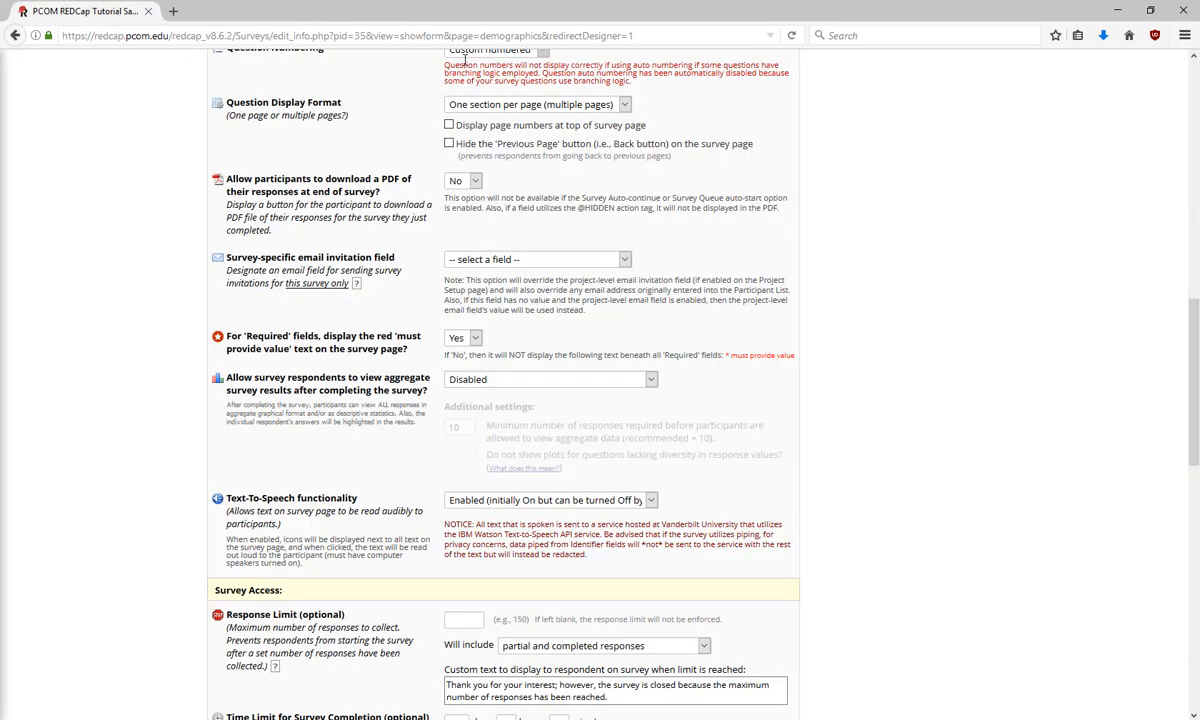
# Save the Demographics + survey settings with termination options unchanged
pyautogui.scroll(-3)
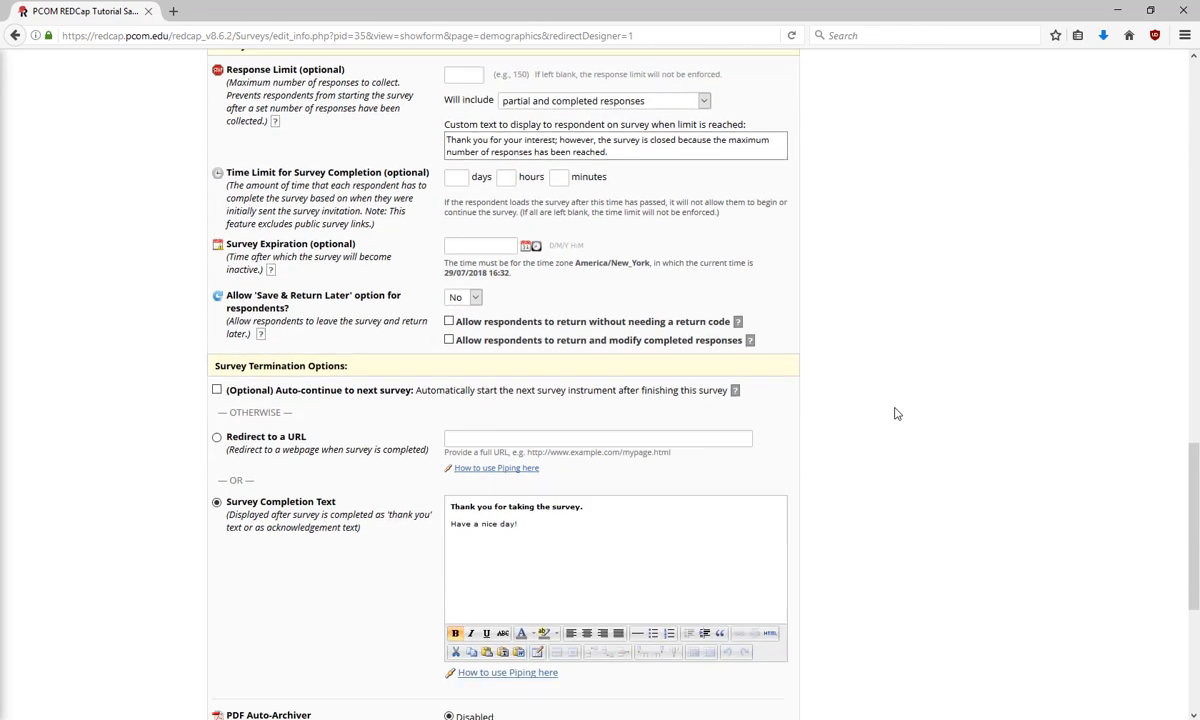
pyautogui.scroll(-3)
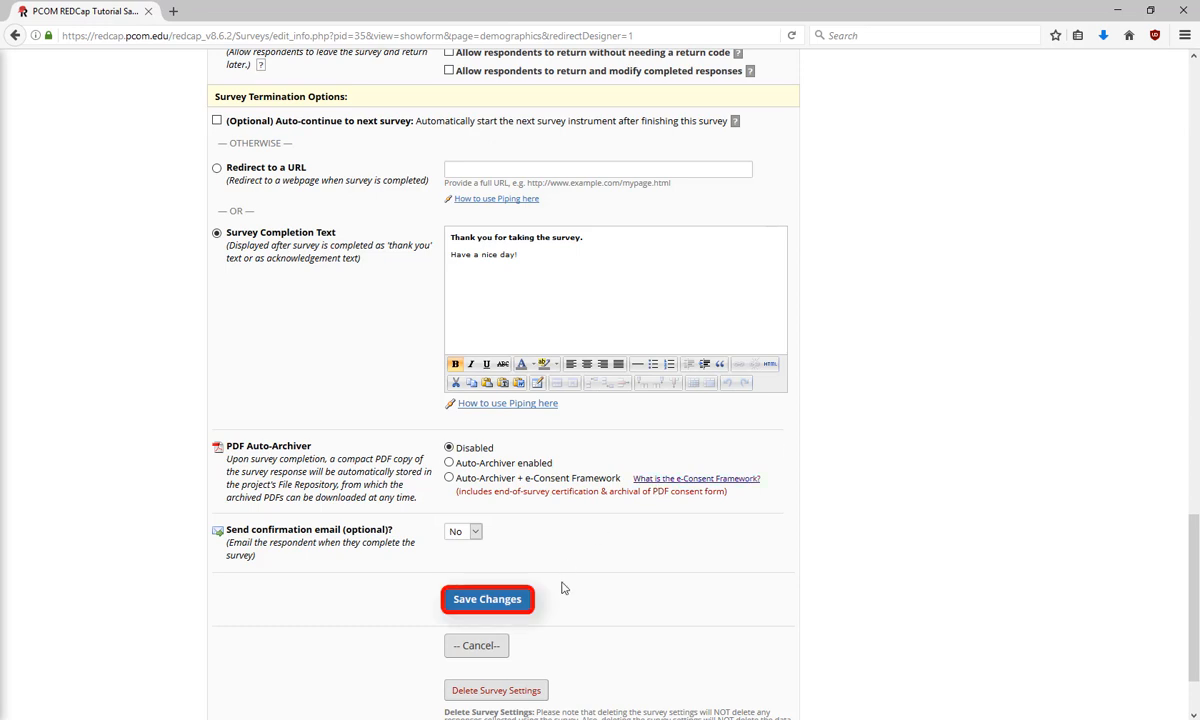
pyautogui.click(487, 599)
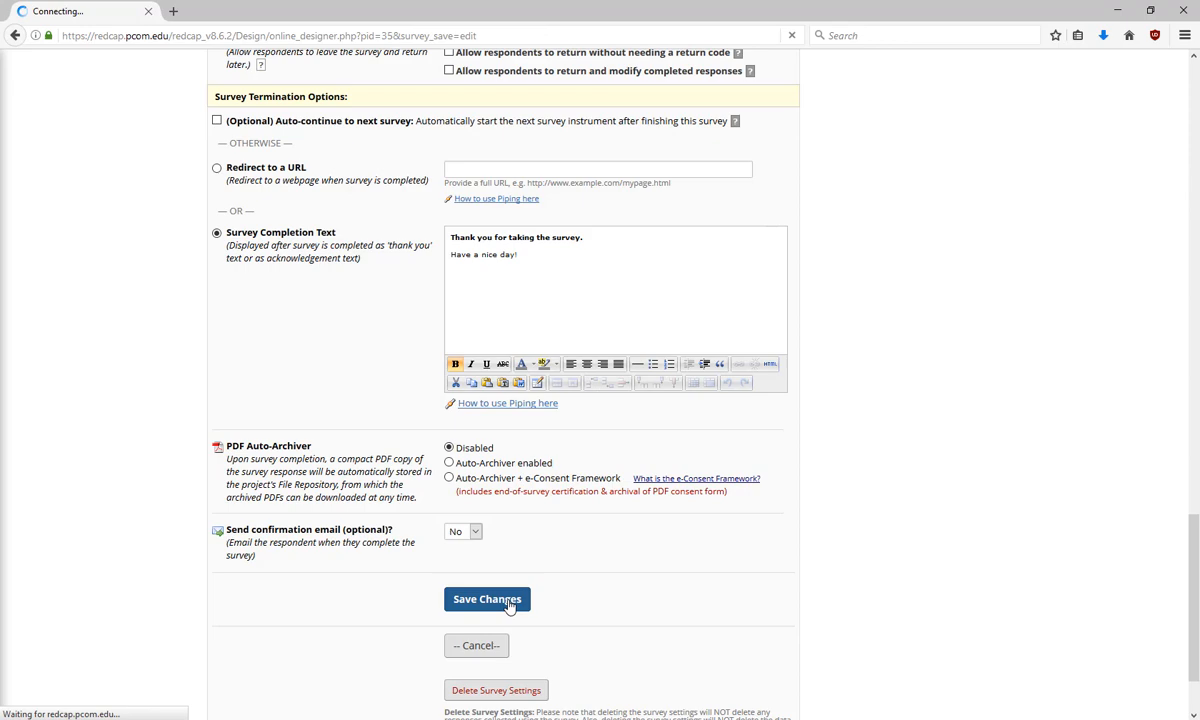
# Open the Survey Queue setup from the Online Designer's Survey options
pyautogui.click(487, 599)
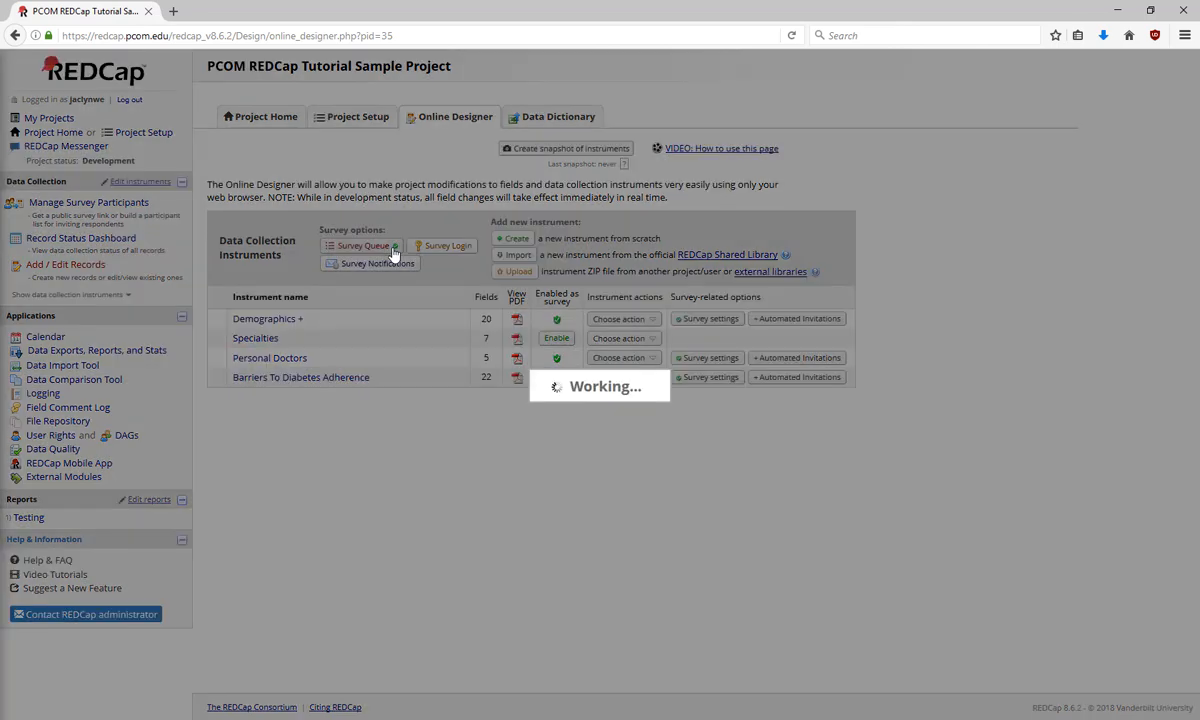
pyautogui.click(360, 245)
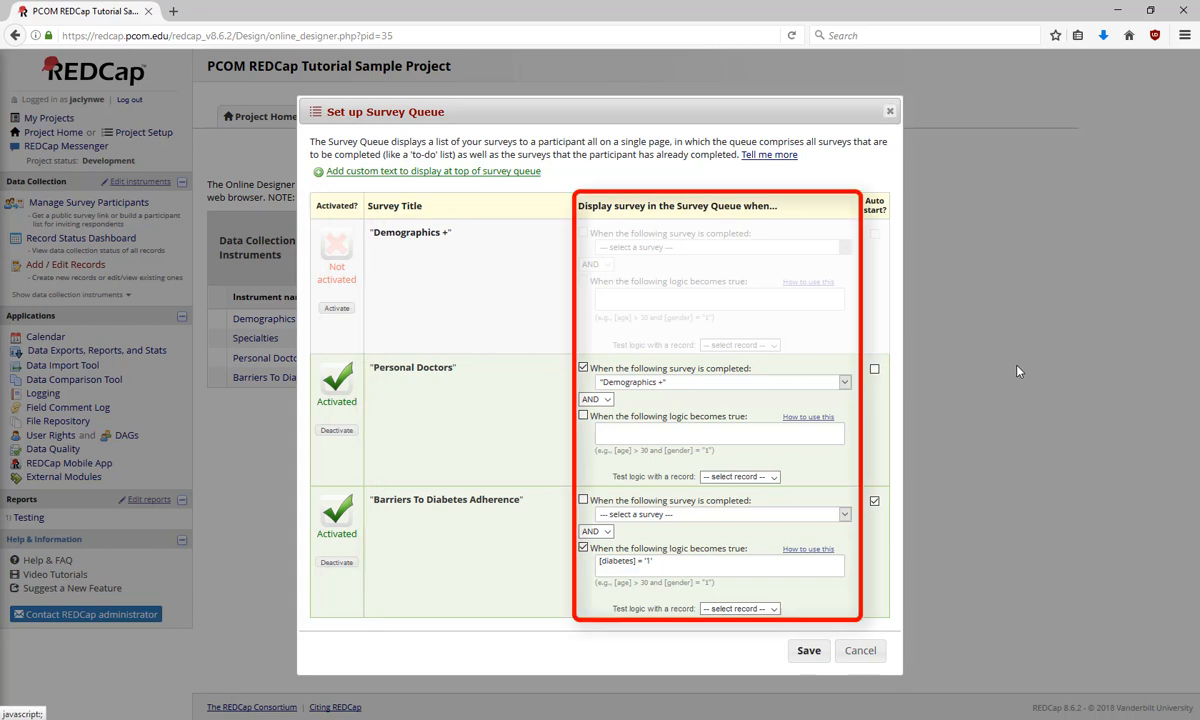
pyautogui.moveTo(785, 380)
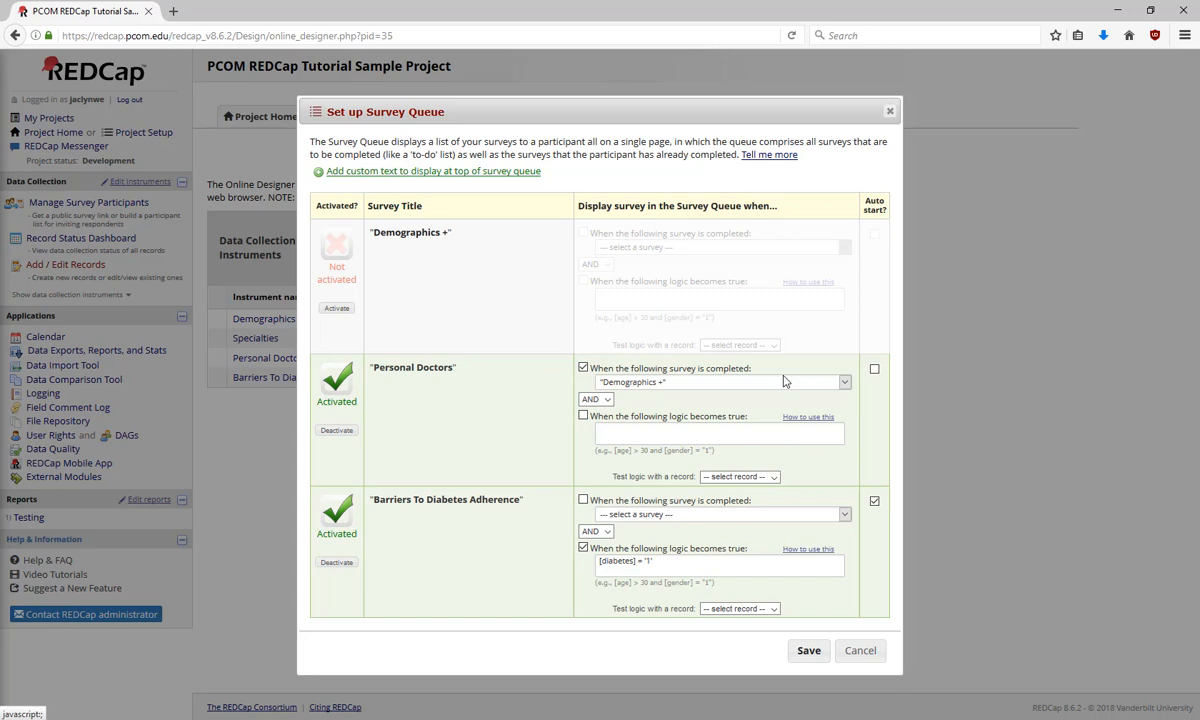
pyautogui.moveTo(660, 485)
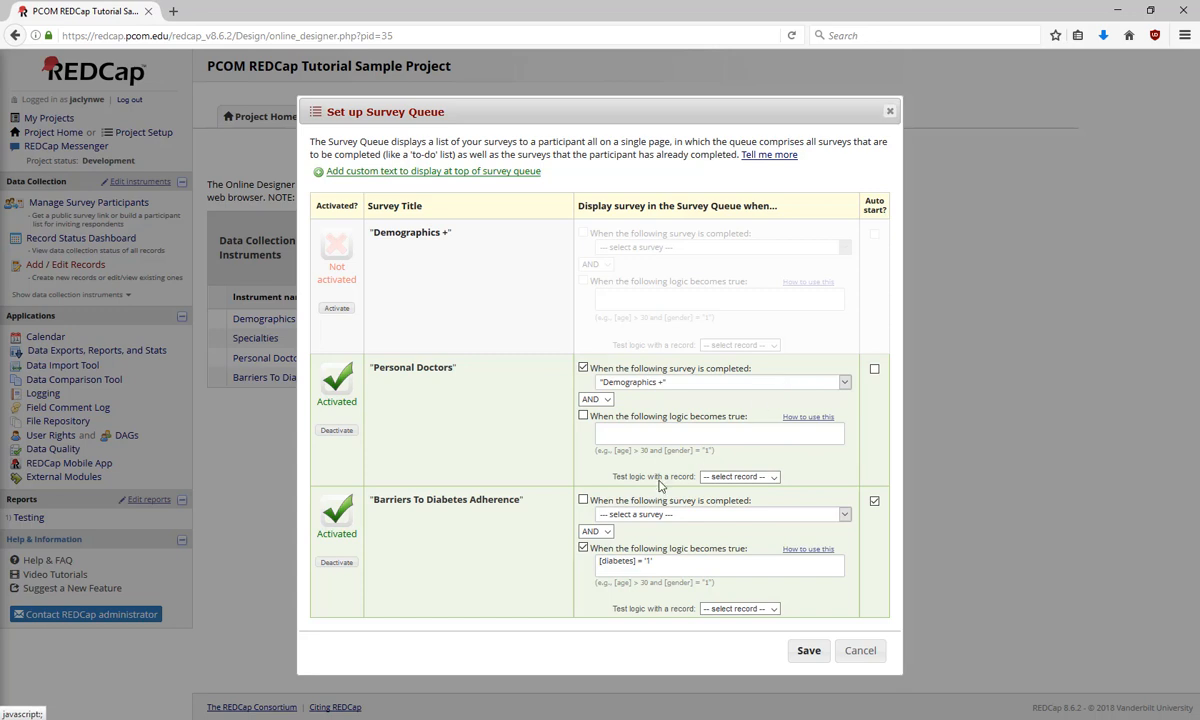
# Review the Personal Doctors and Barriers To Diabetes Adherence queue conditions, then close the dialog
pyautogui.click(720, 514)
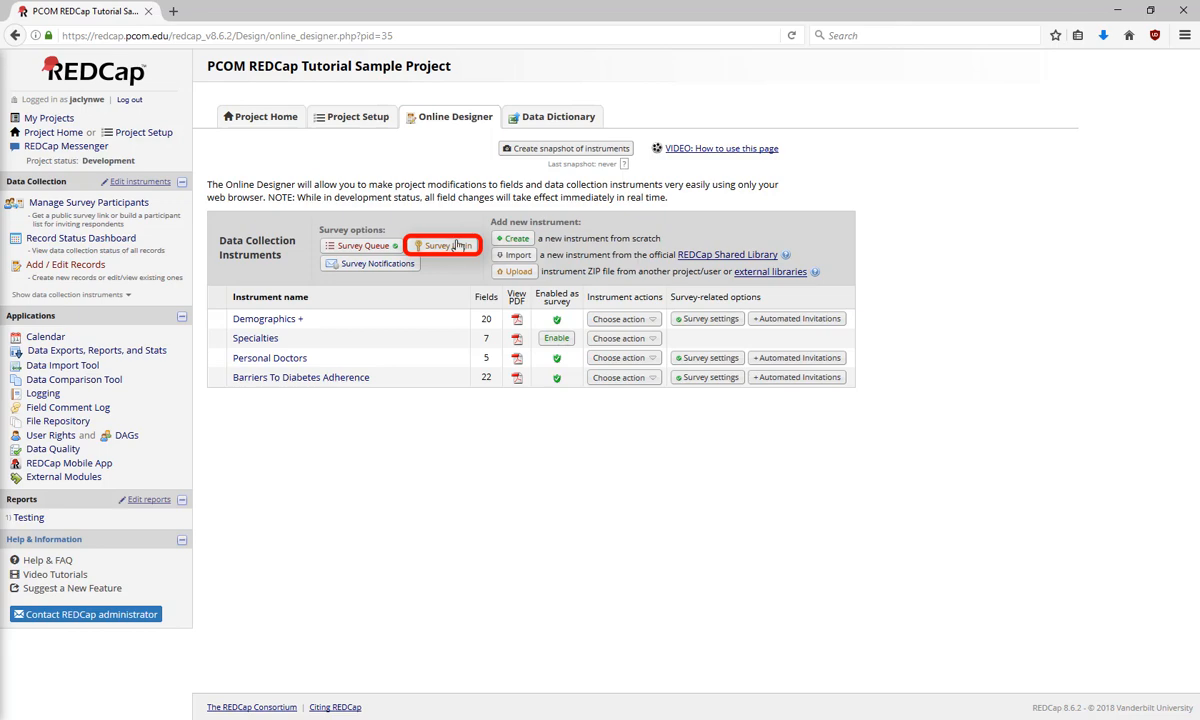
pyautogui.click(439, 245)
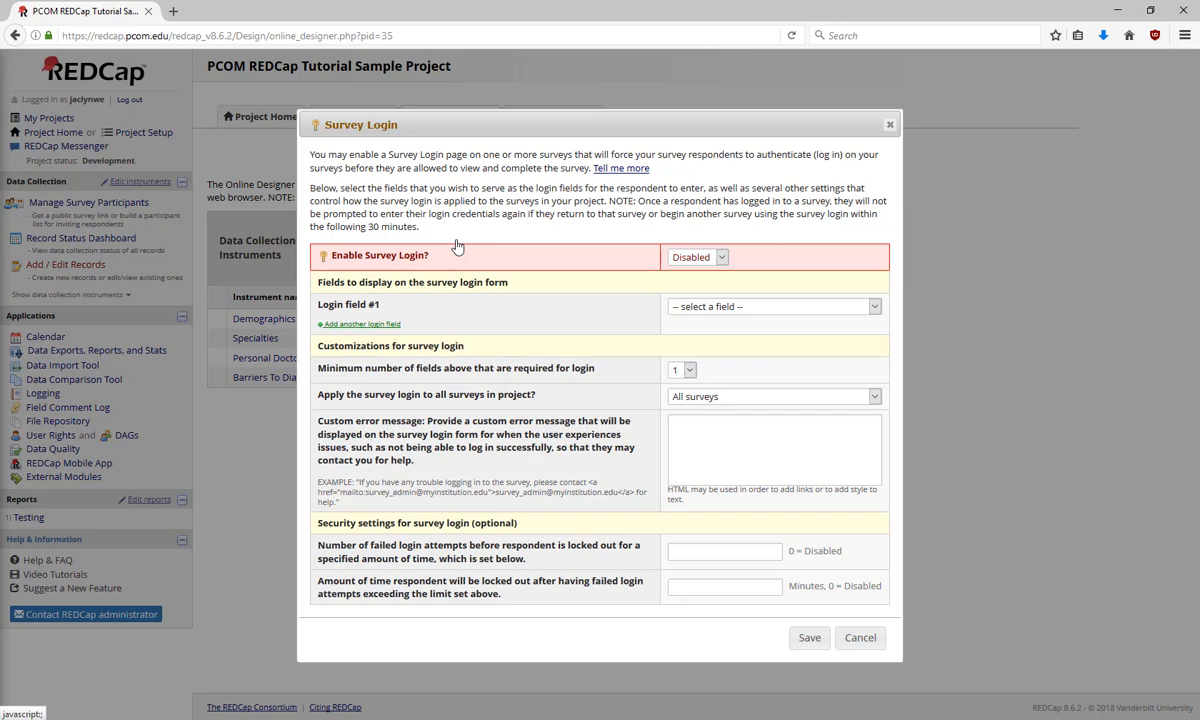
pyautogui.moveTo(486, 242)
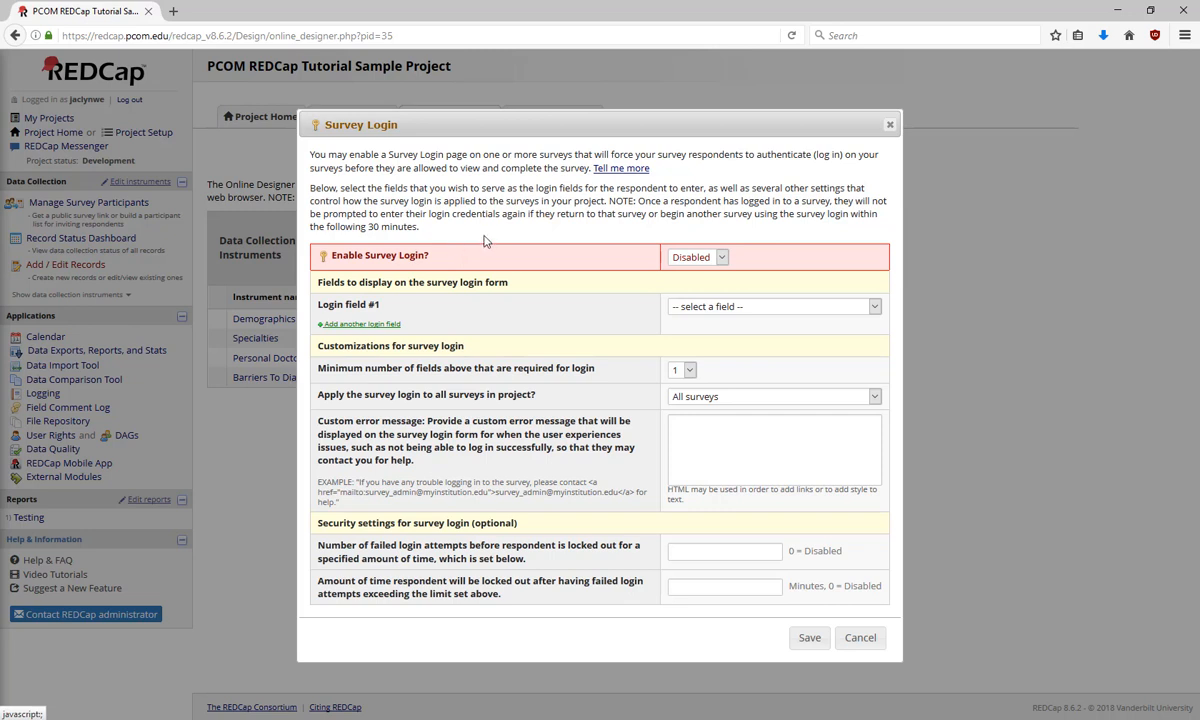
pyautogui.click(774, 306)
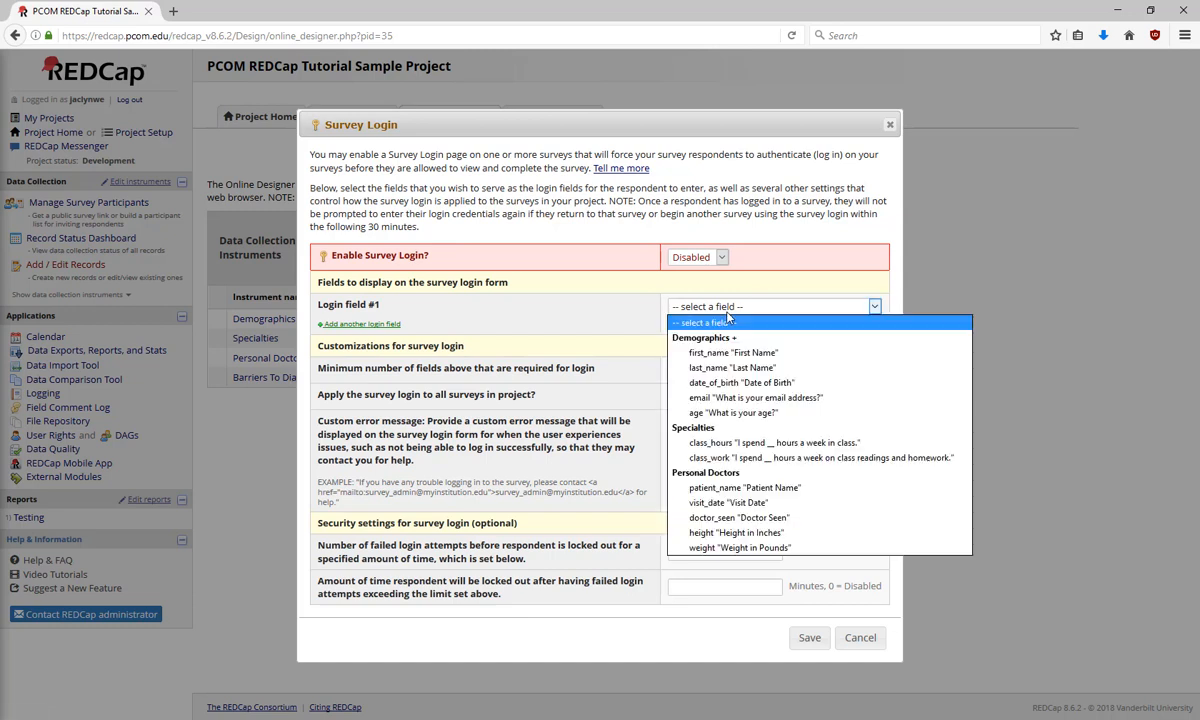
pyautogui.click(732, 382)
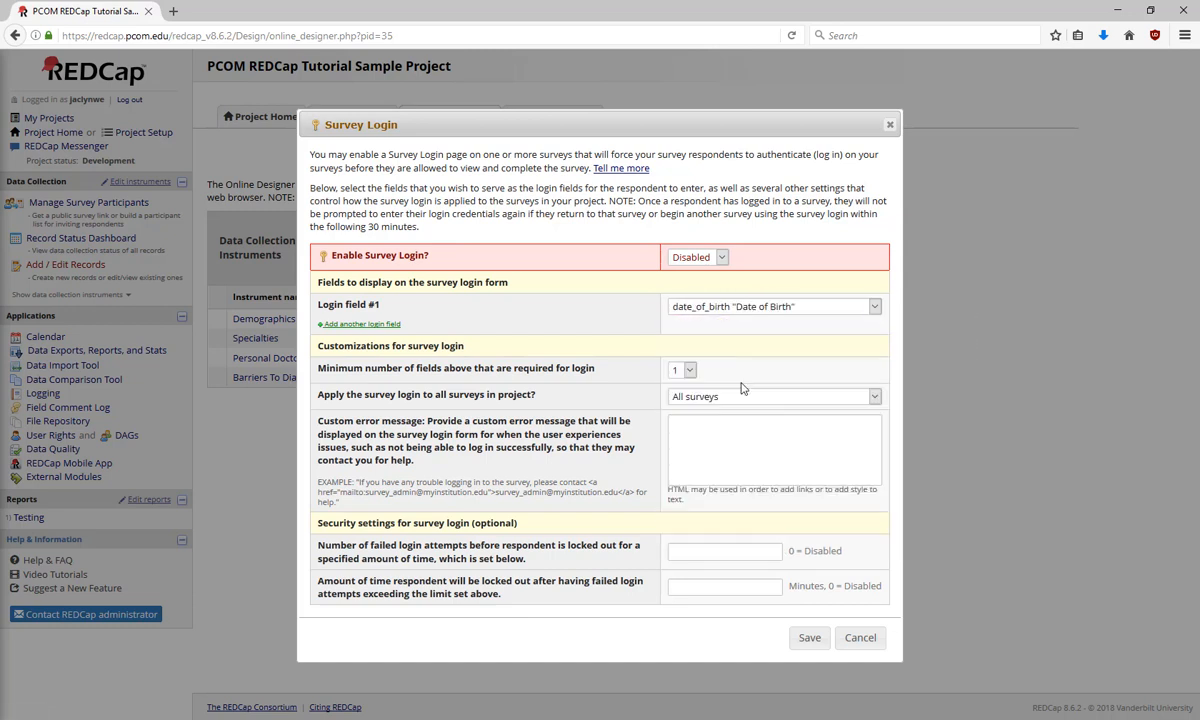
pyautogui.moveTo(440, 297)
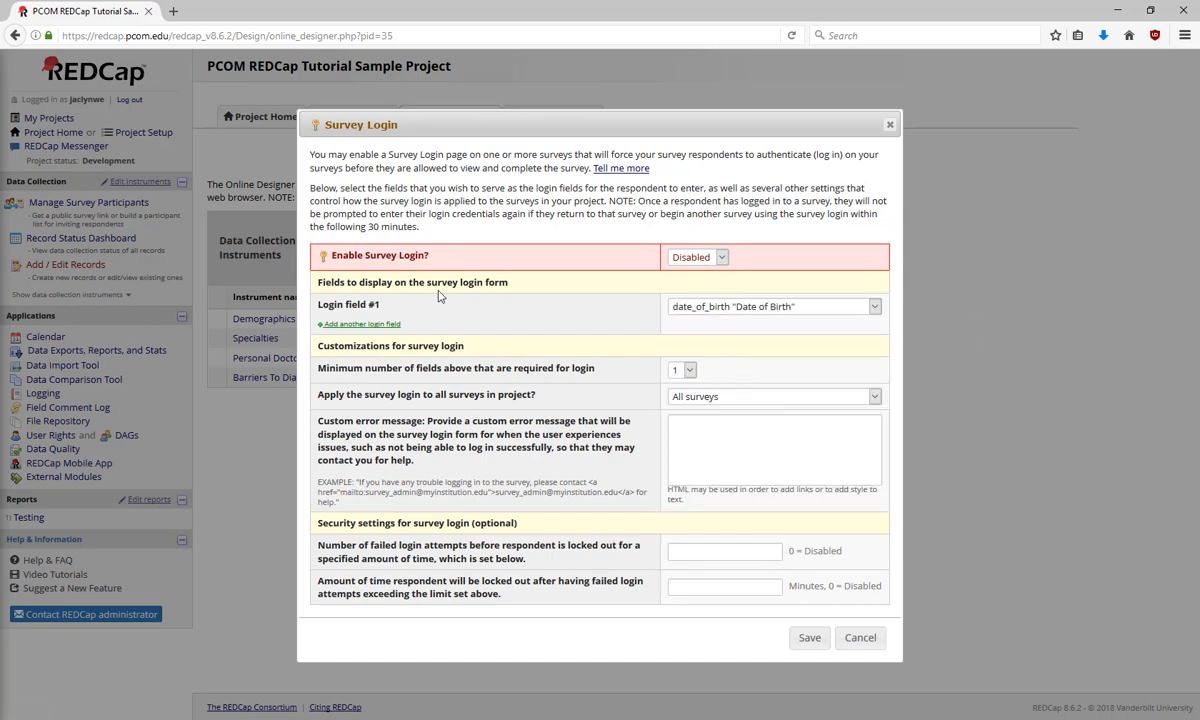
pyautogui.click(362, 323)
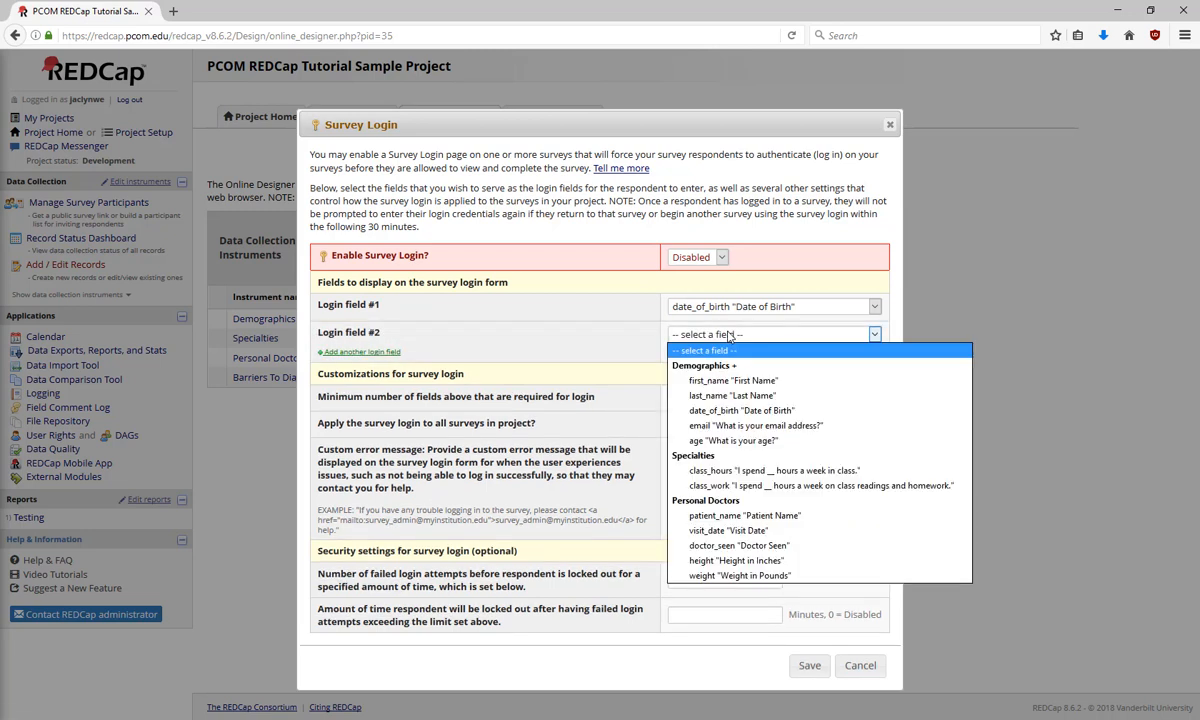
pyautogui.click(720, 395)
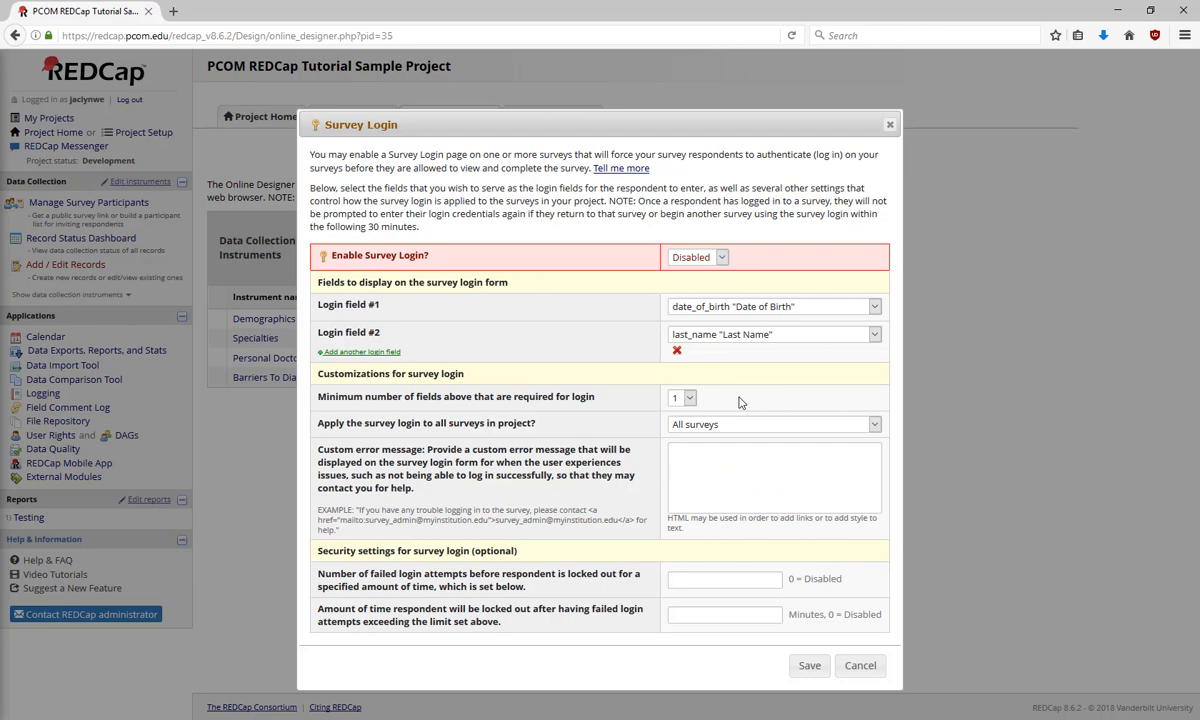
pyautogui.moveTo(862, 666)
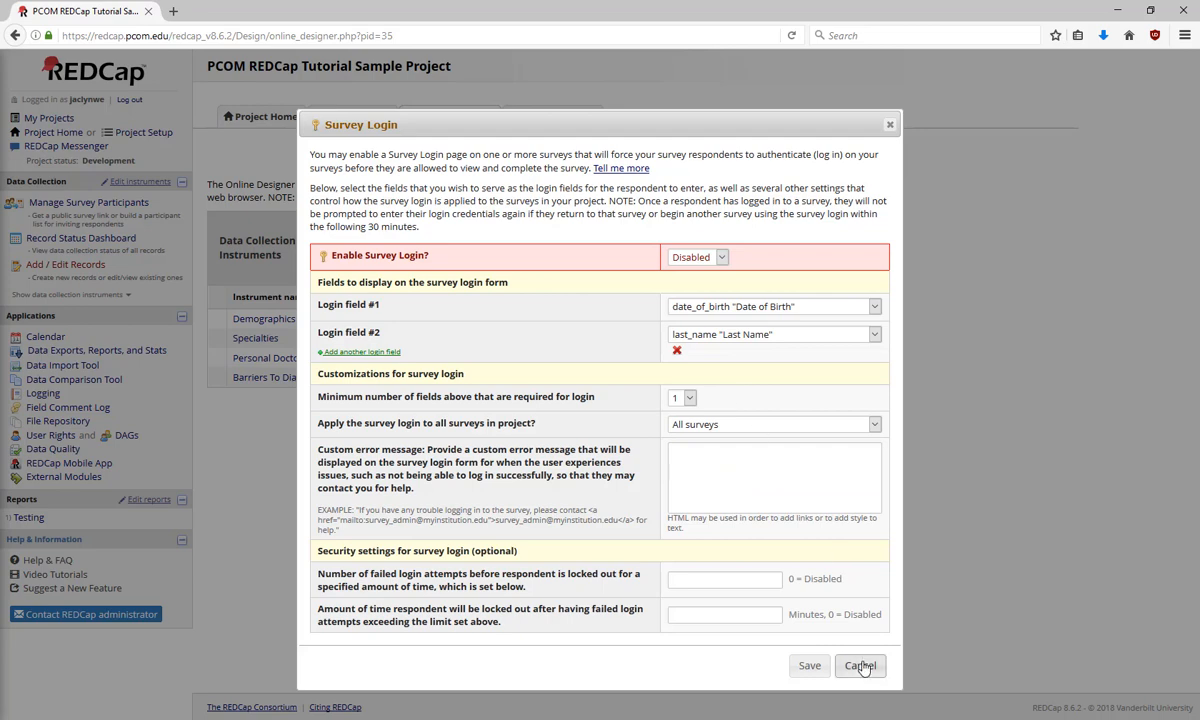
pyautogui.click(868, 666)
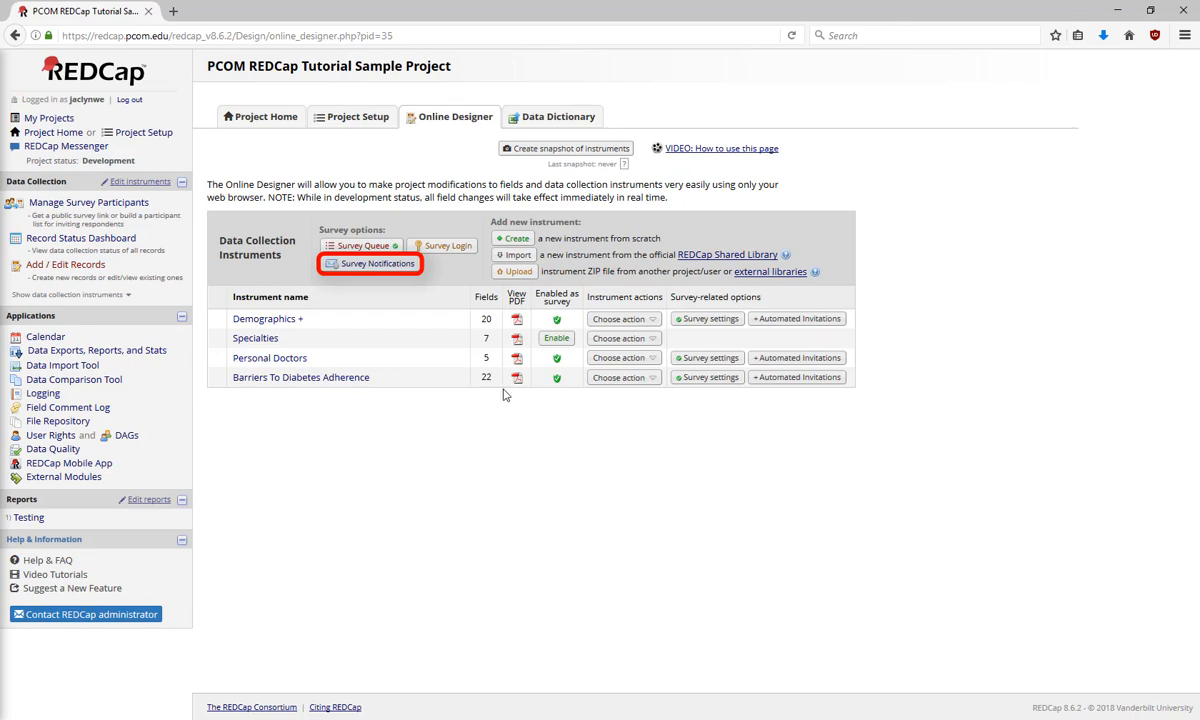
# Enable Demographics + response email notifications to the primary address and close the dialog
pyautogui.click(376, 263)
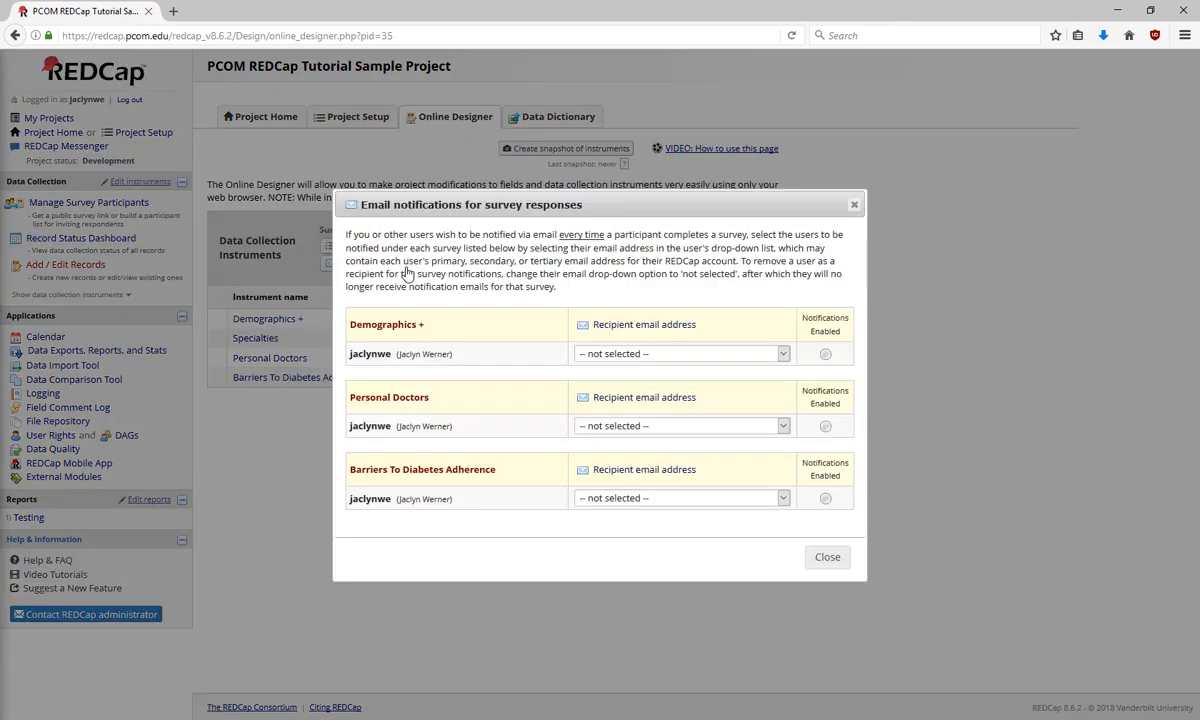
pyautogui.moveTo(677, 383)
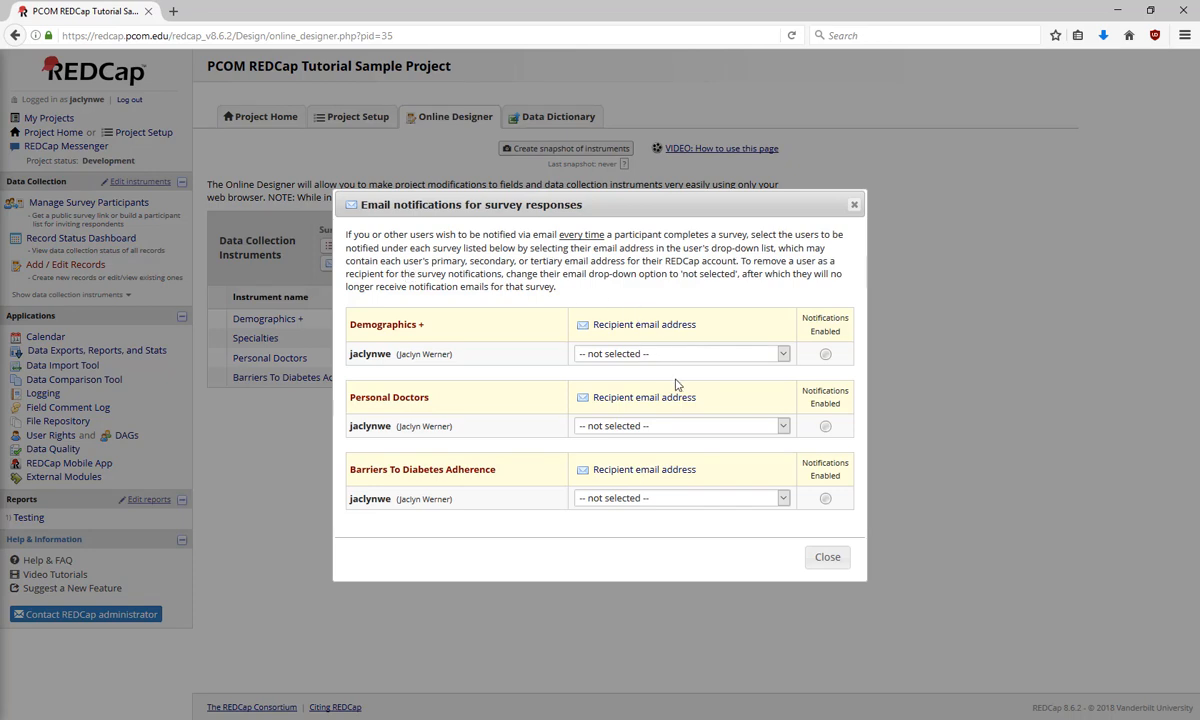
pyautogui.click(681, 353)
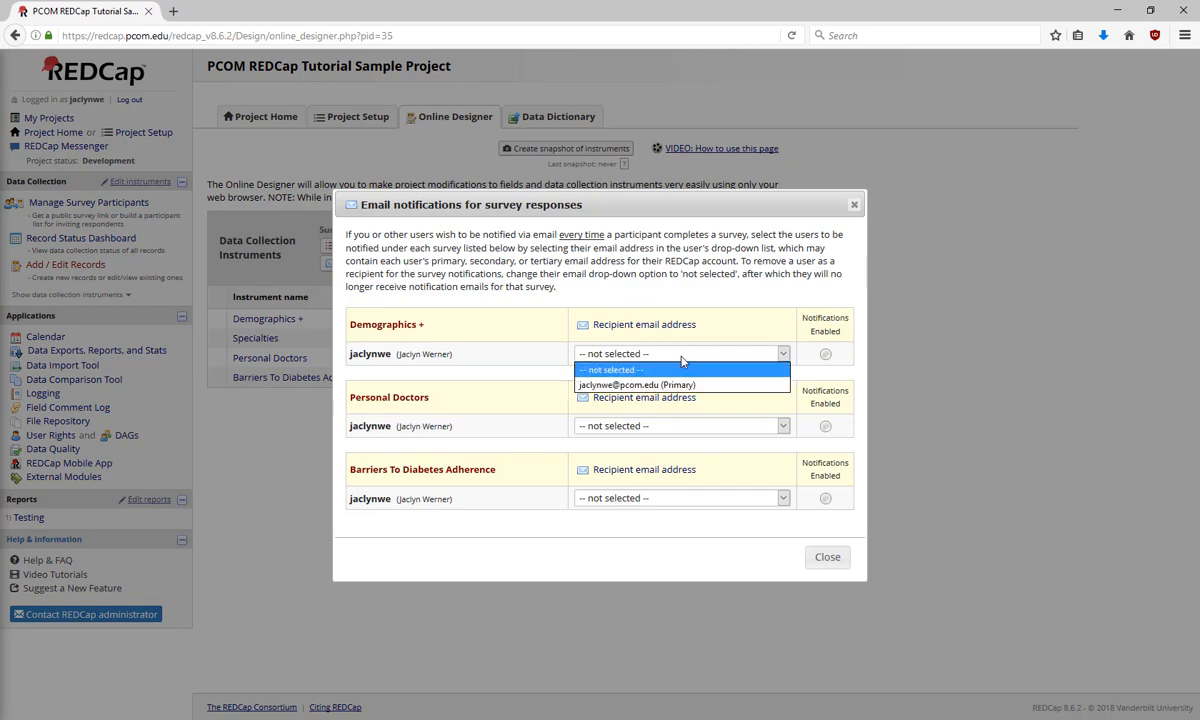
pyautogui.click(636, 385)
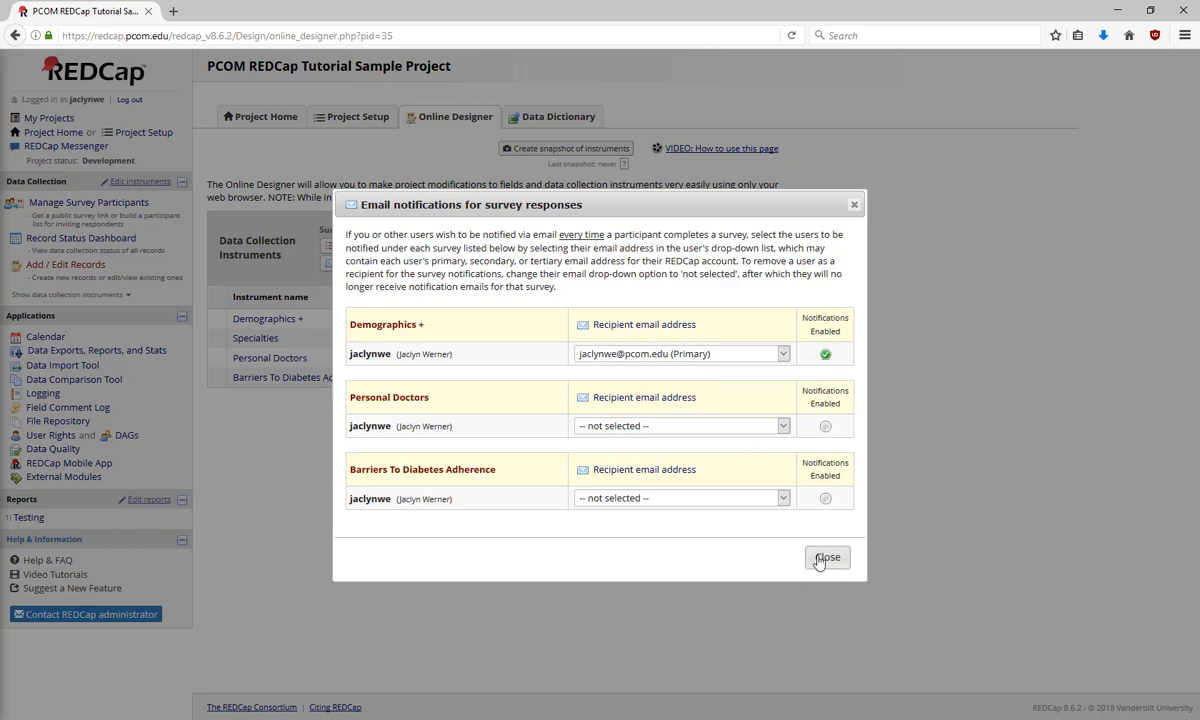
pyautogui.click(828, 557)
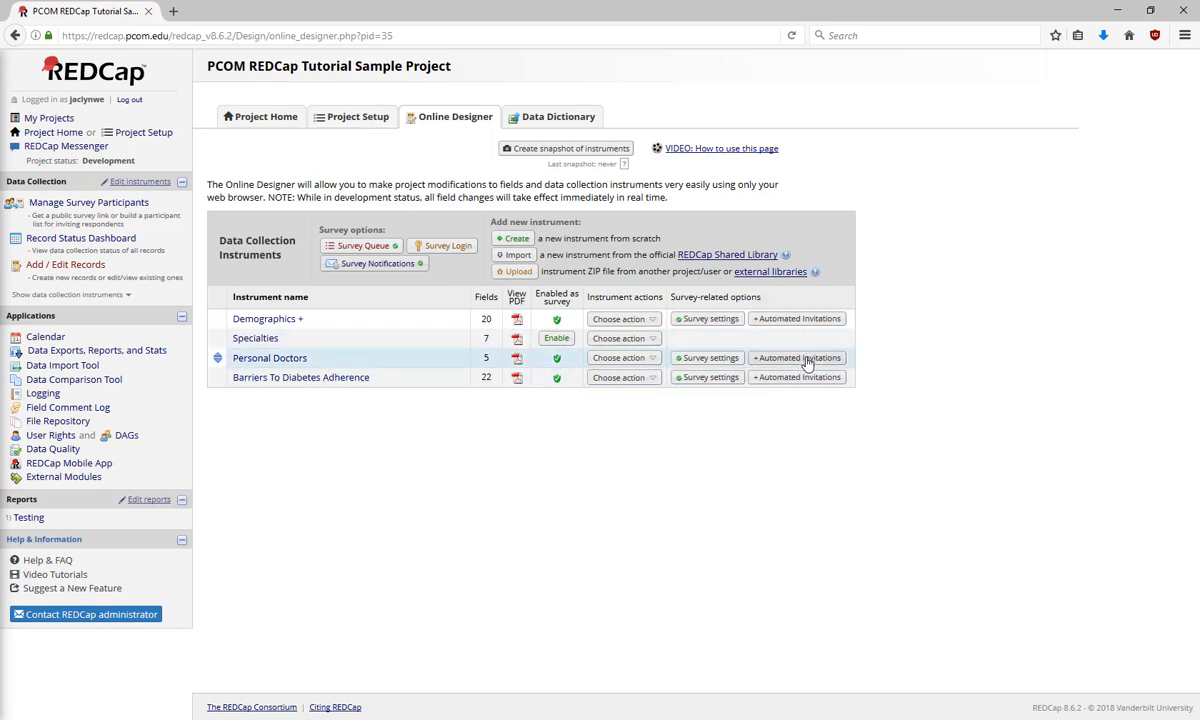
# View and cancel Personal Doctors automated invitations, then open its survey settings
pyautogui.click(796, 357)
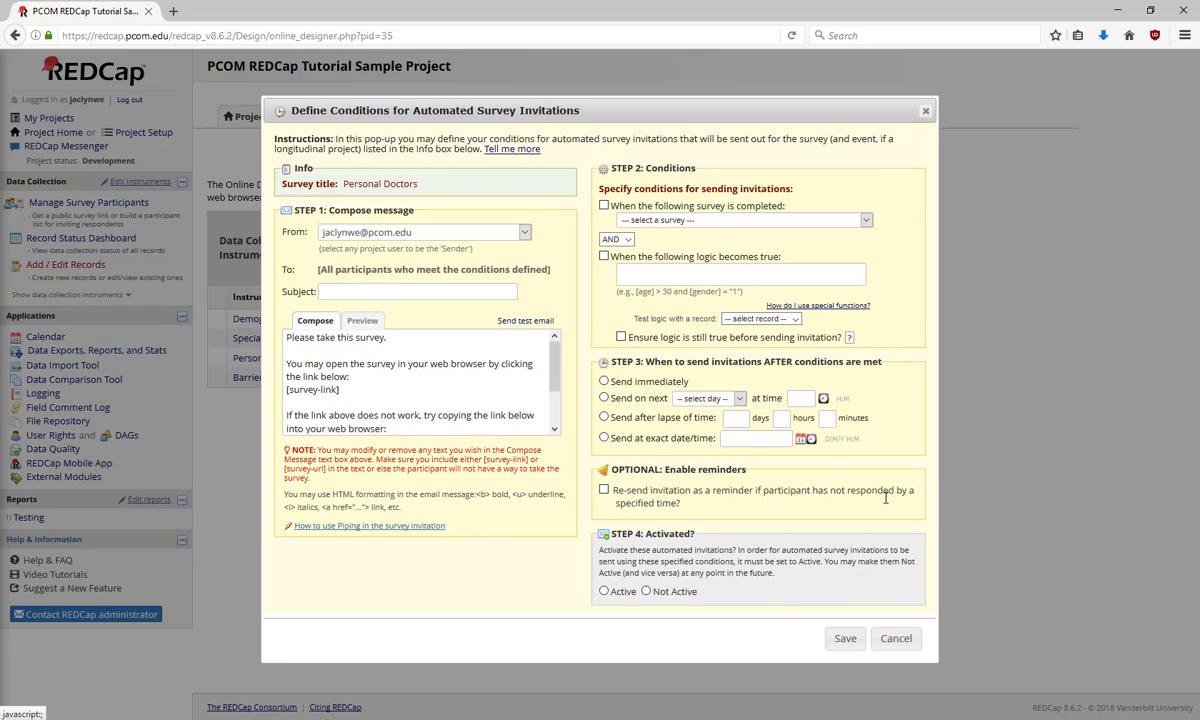
pyautogui.click(888, 639)
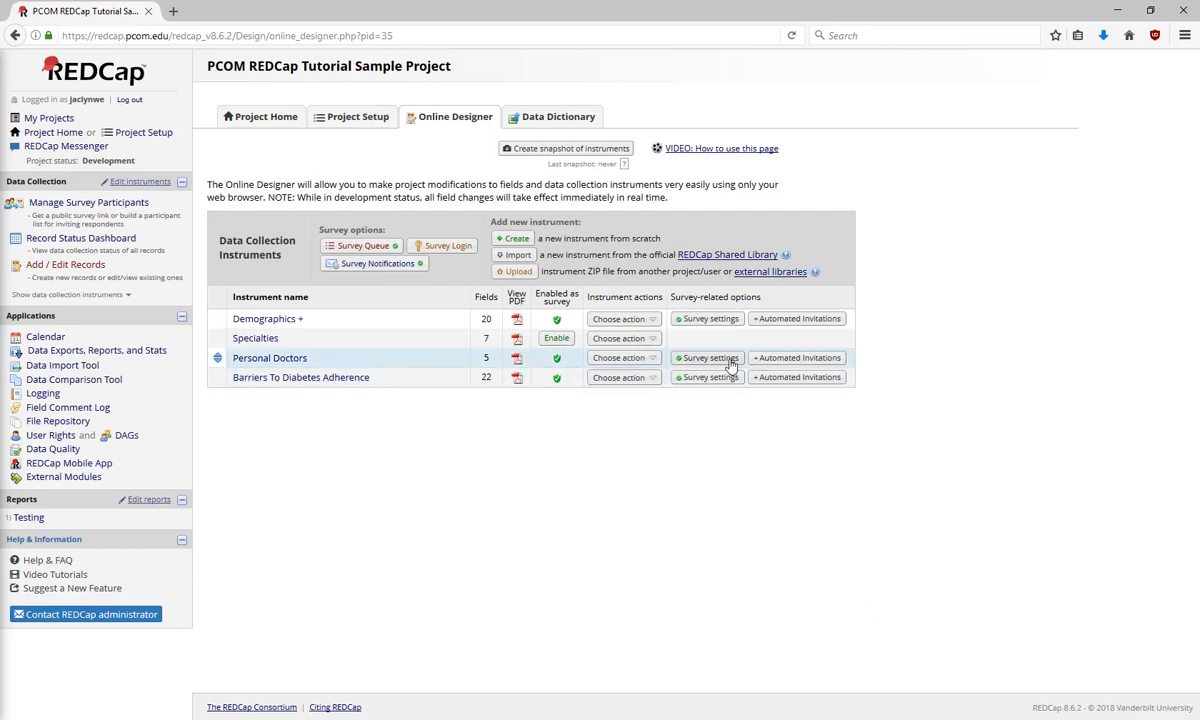
pyautogui.click(707, 357)
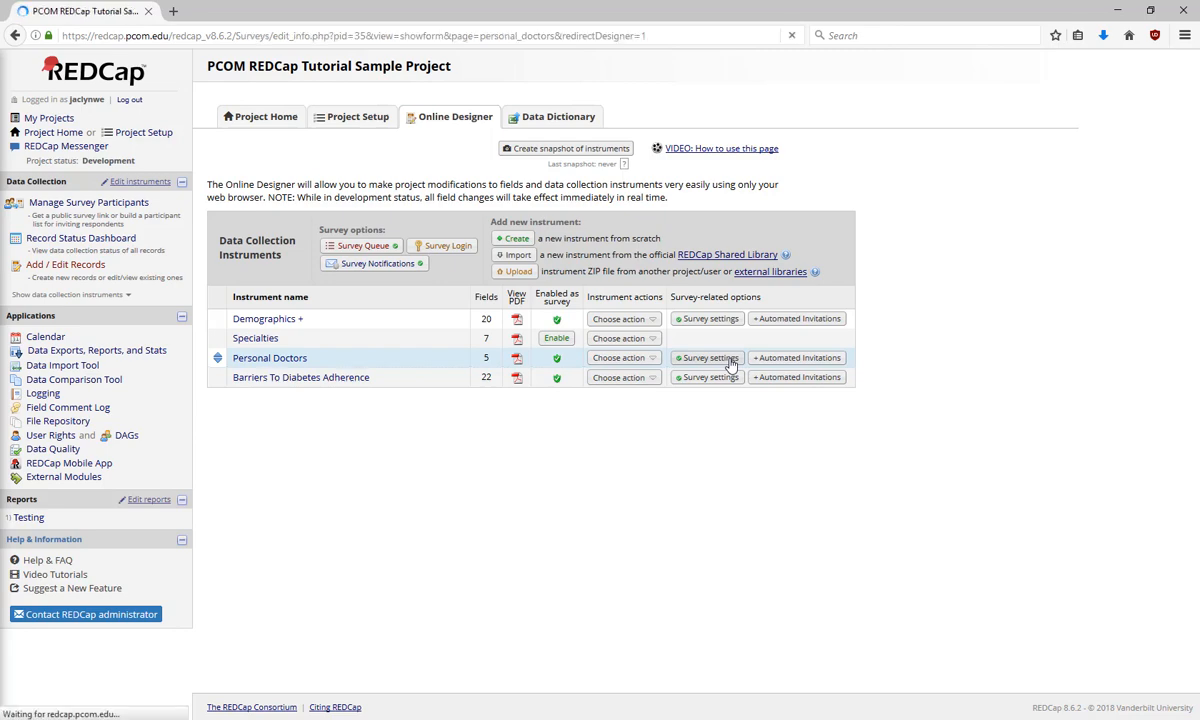
# Enable 'Allow respondents to repeat the survey' with the default button text and save
pyautogui.click(706, 357)
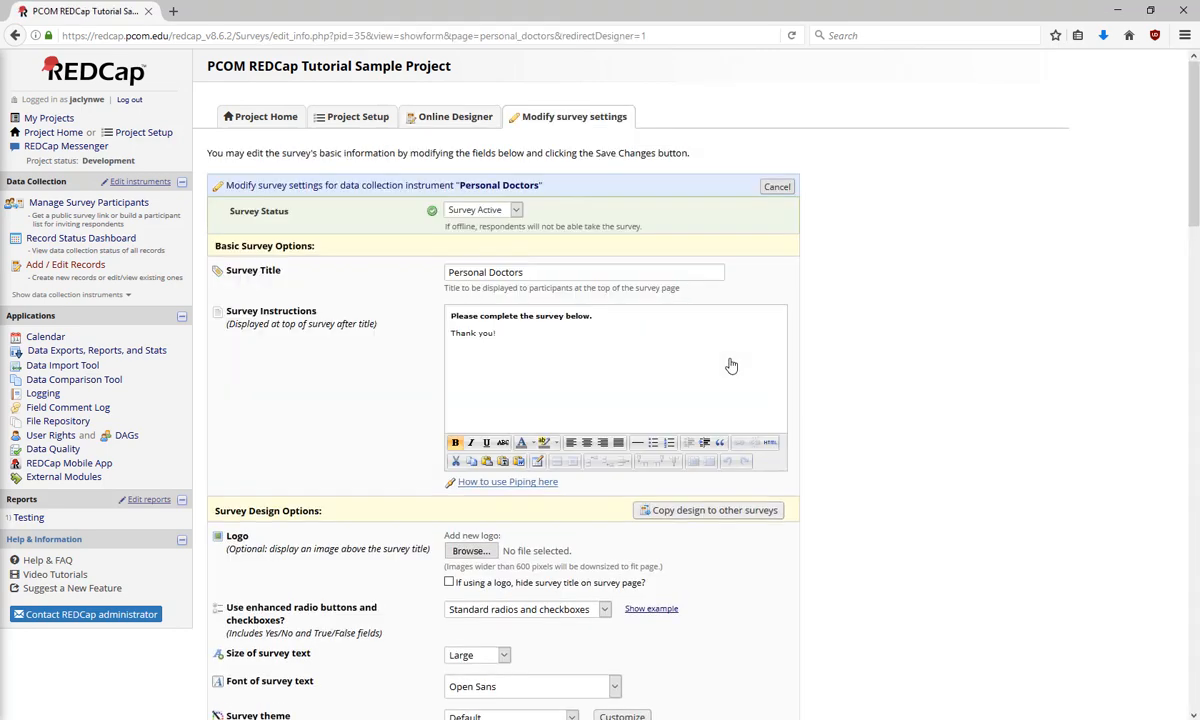
pyautogui.scroll(-3)
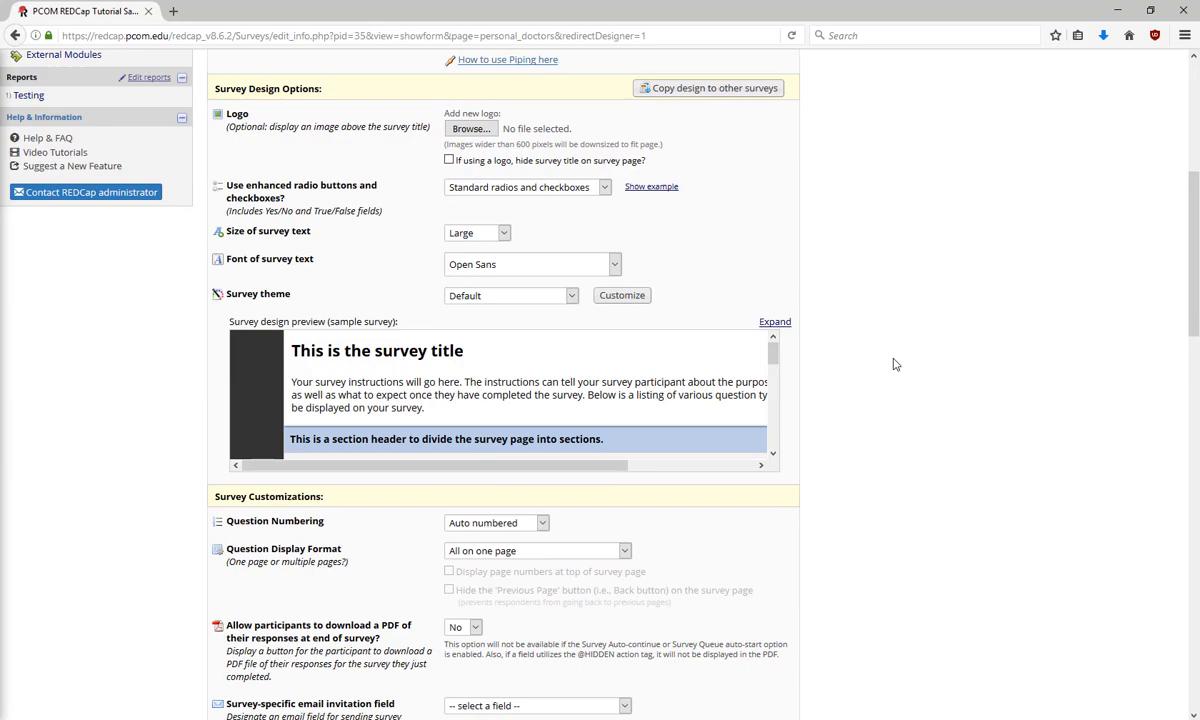
pyautogui.scroll(-3)
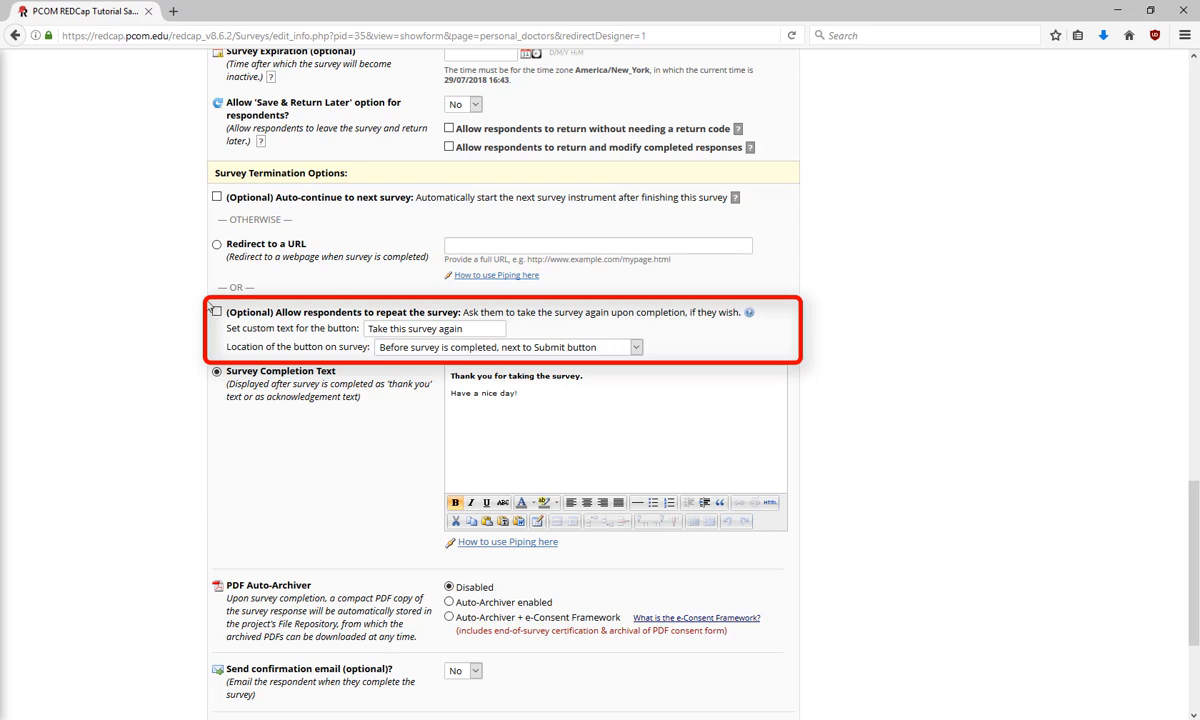
pyautogui.click(212, 308)
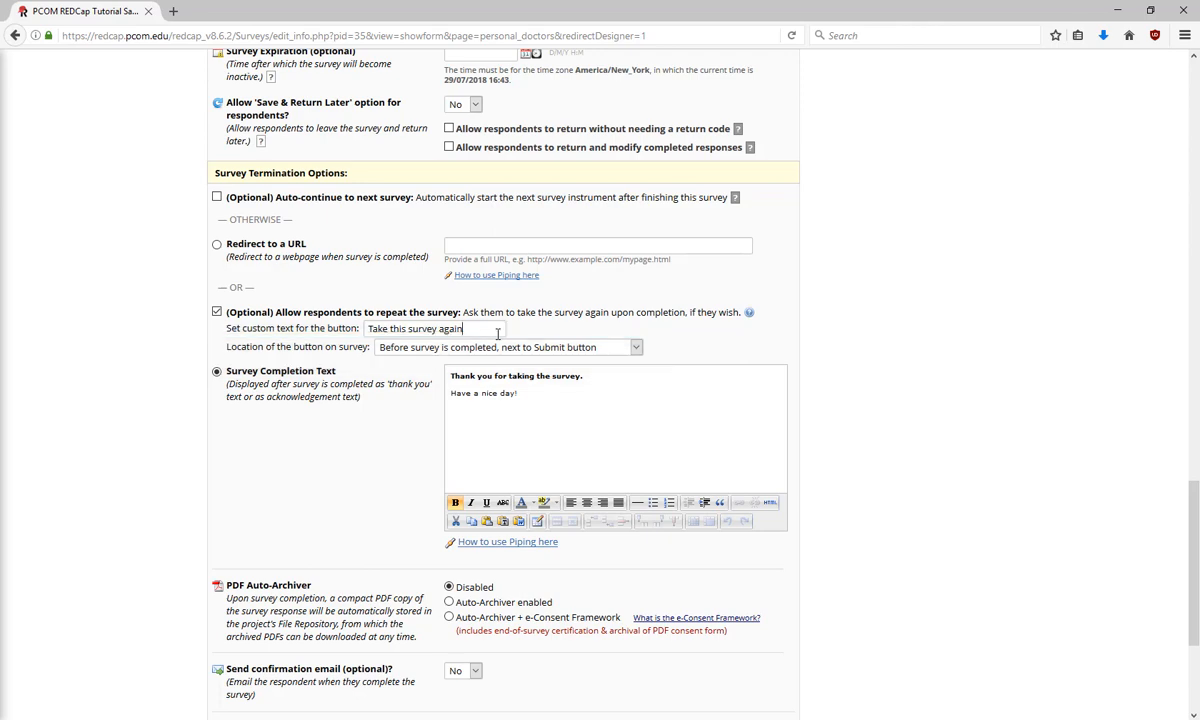
pyautogui.scroll(-3)
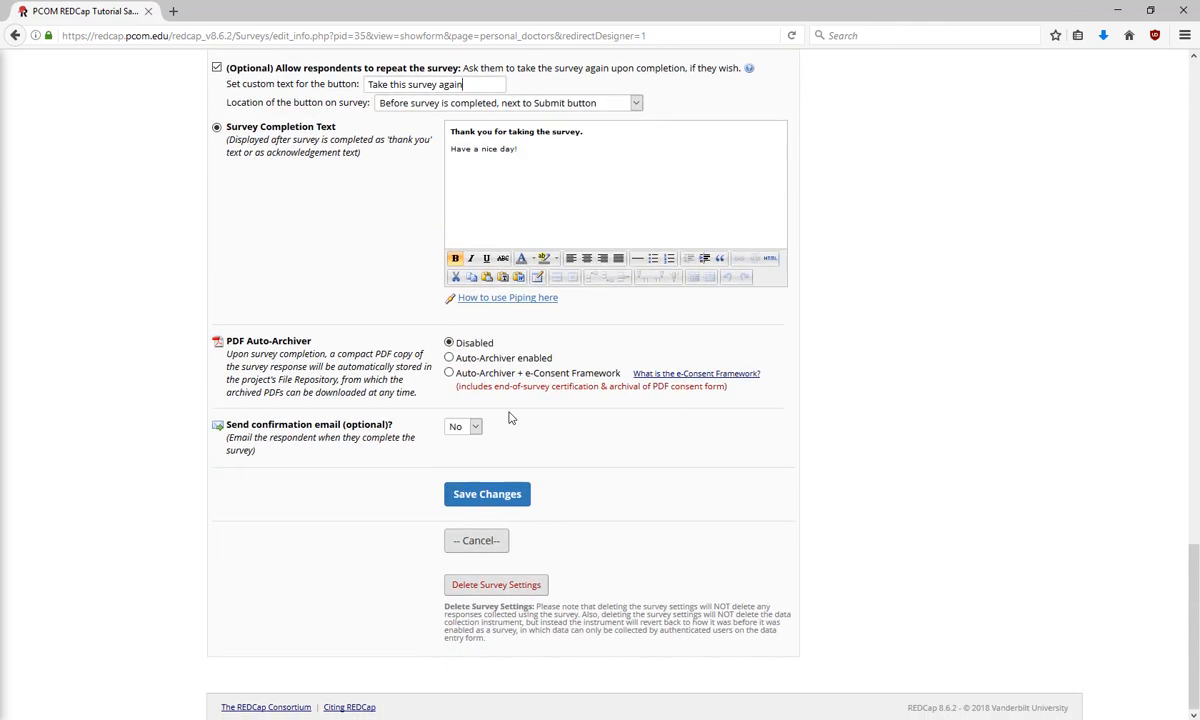
pyautogui.click(487, 494)
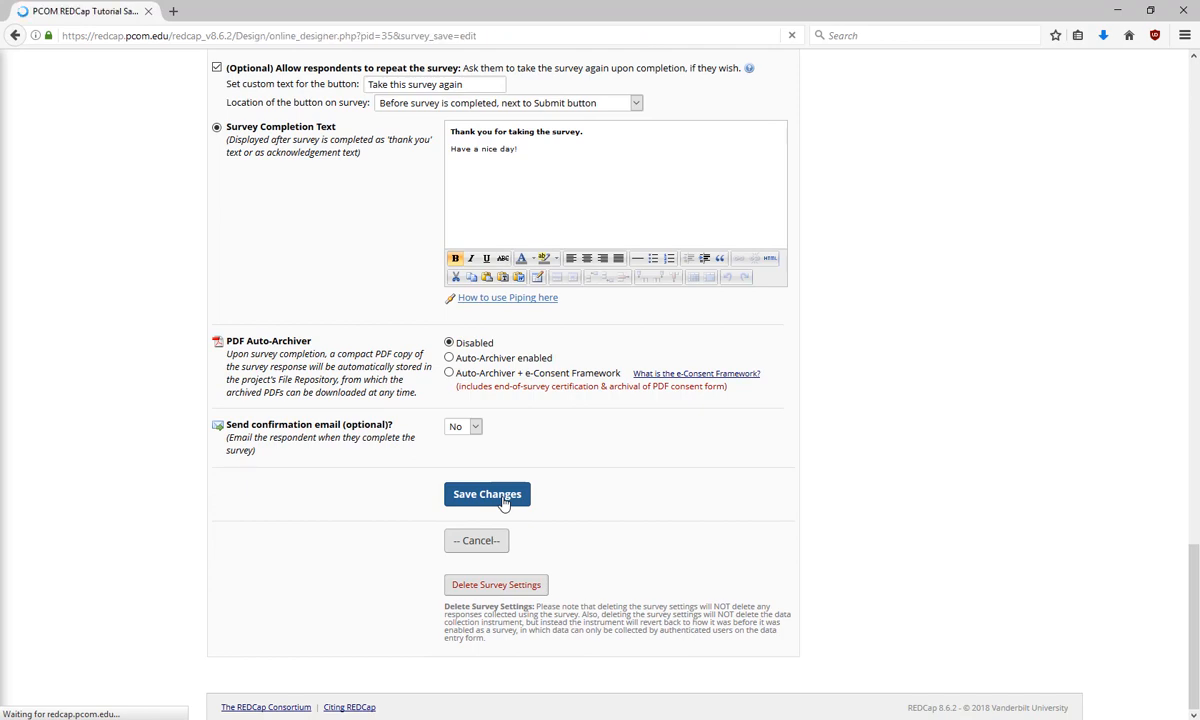
pyautogui.click(487, 494)
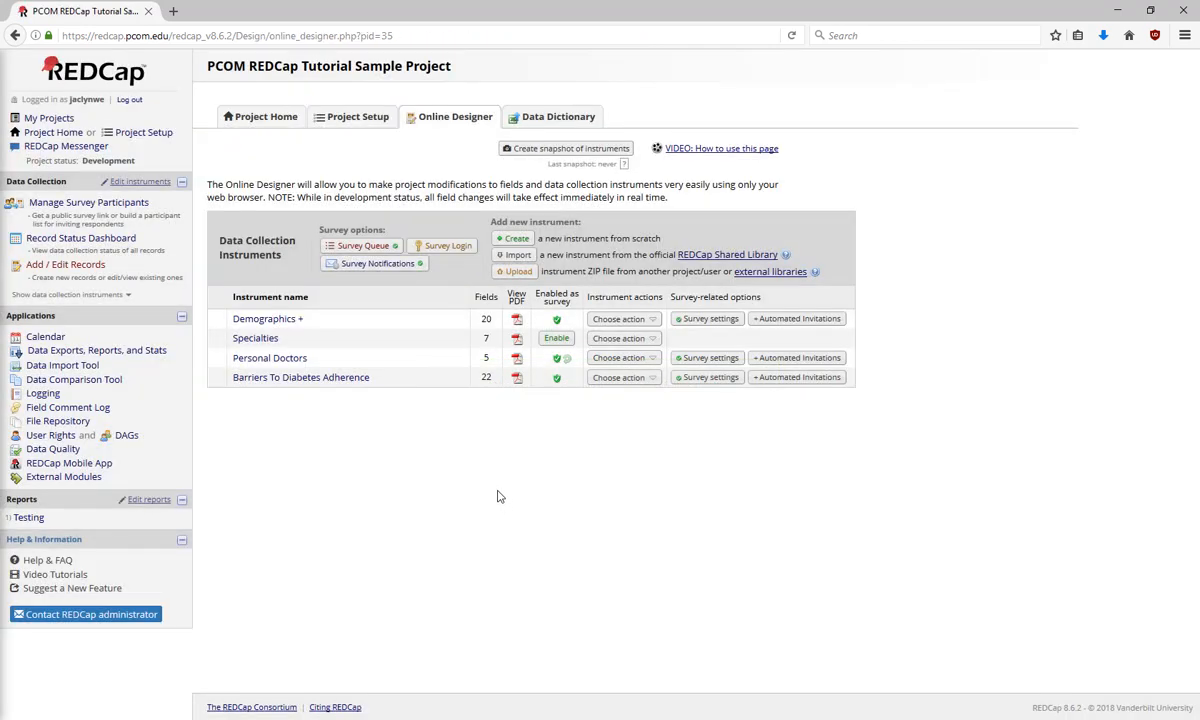
# Open record 1's Personal Doctors form from the Record Status Dashboard and show Survey options
pyautogui.click(82, 238)
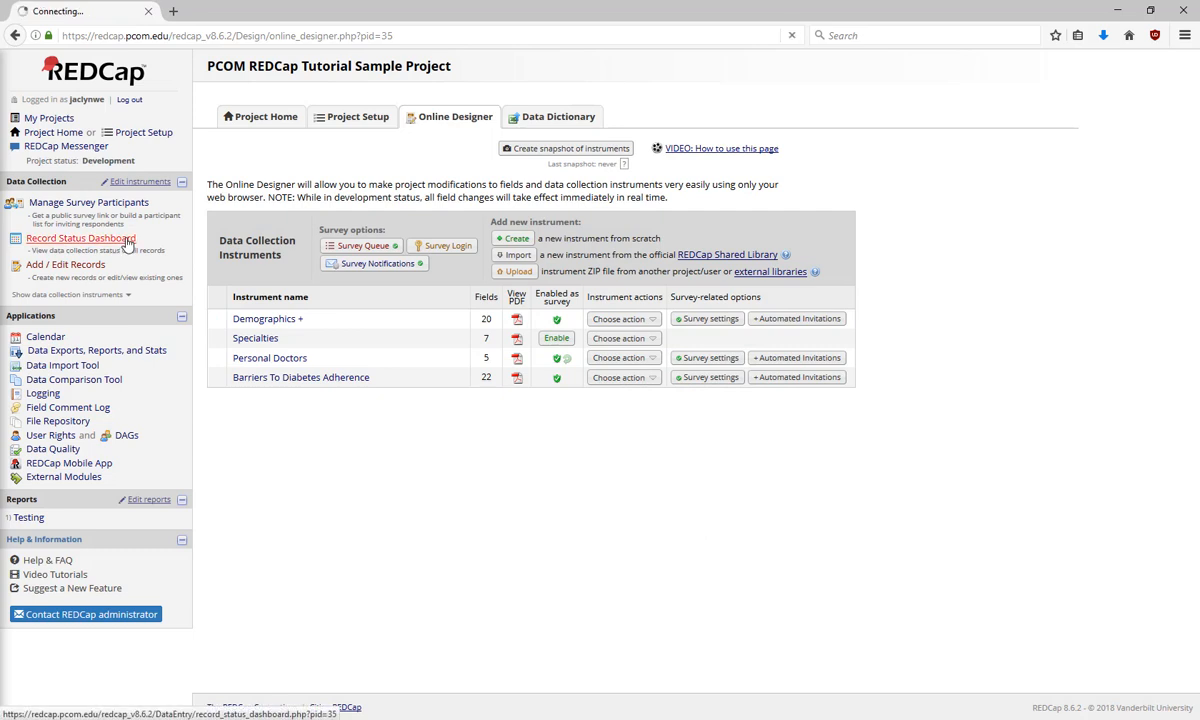
pyautogui.click(84, 243)
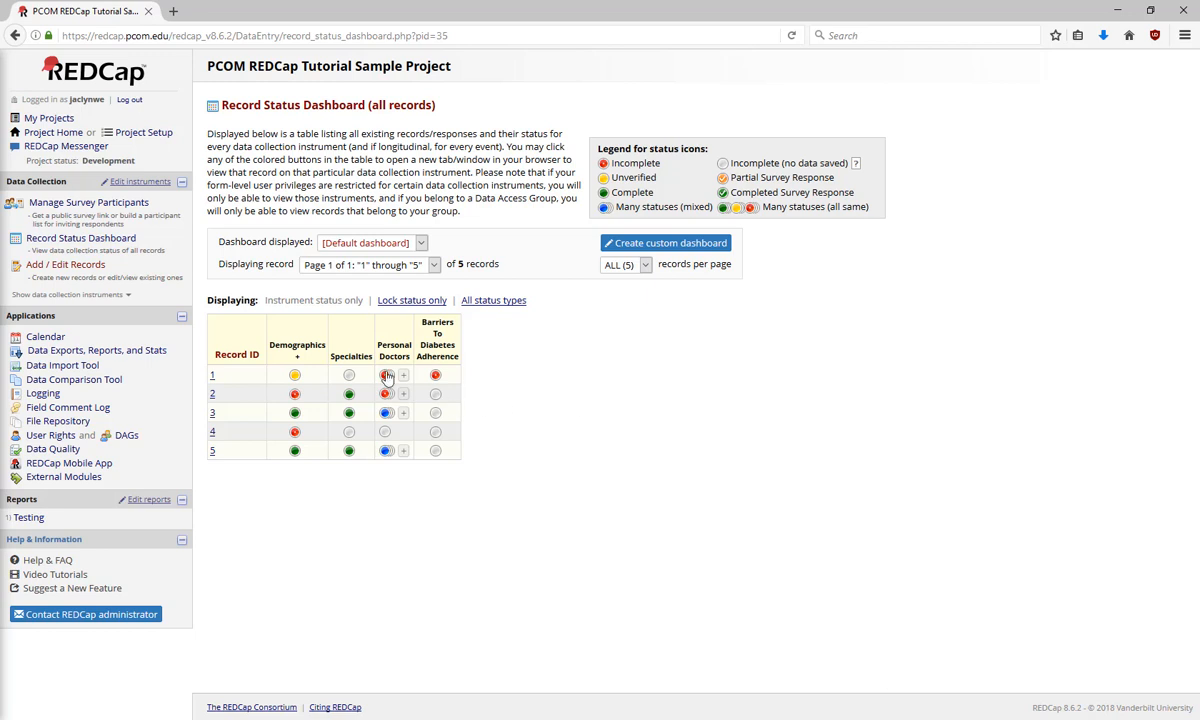
pyautogui.click(387, 375)
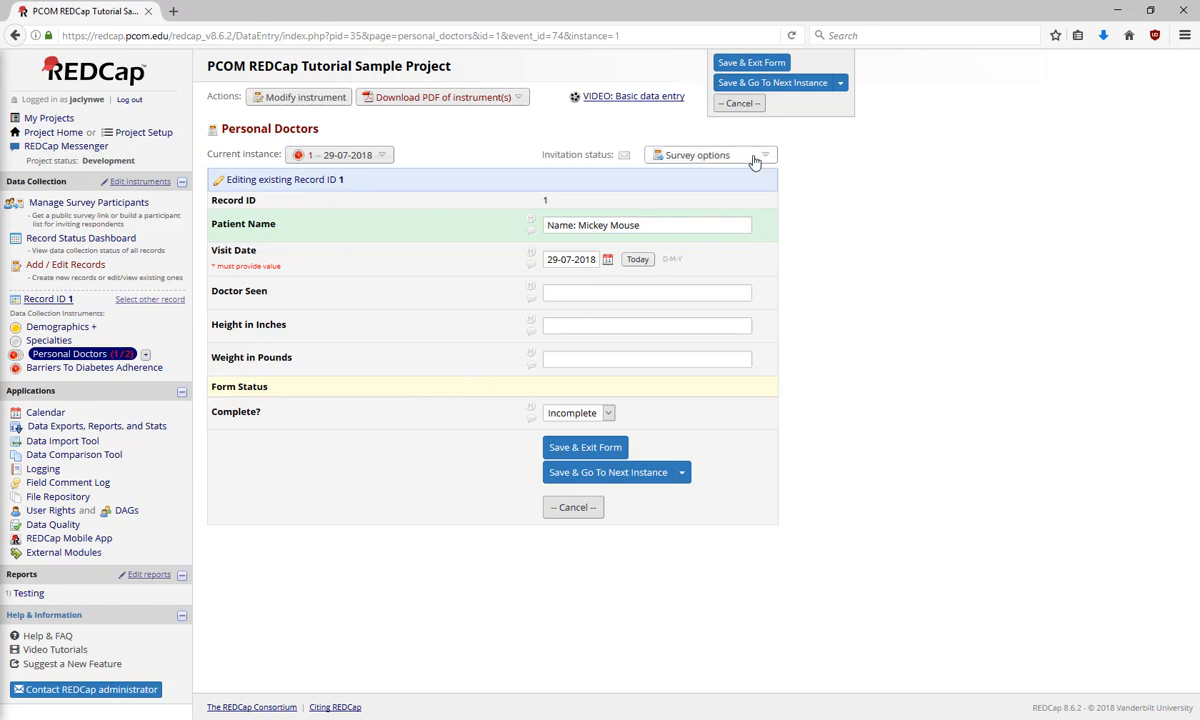
pyautogui.click(710, 154)
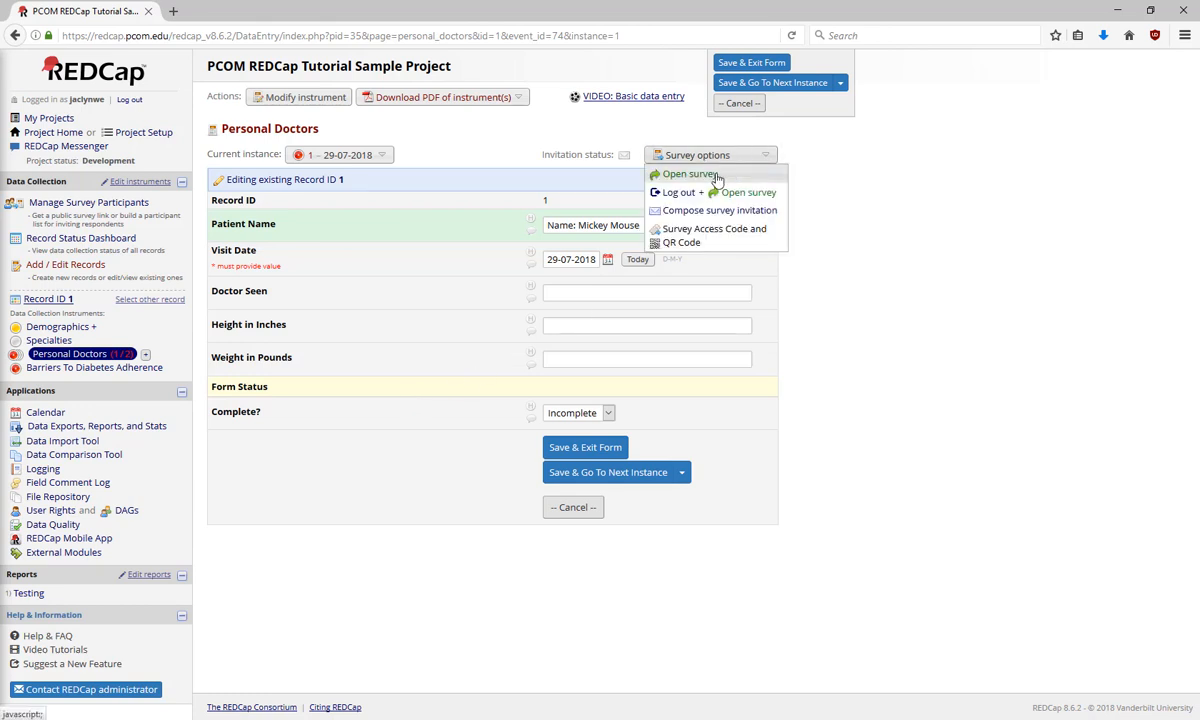
# Open record 1's Personal Doctors survey and start a repeat via 'Take this survey again'
pyautogui.click(686, 177)
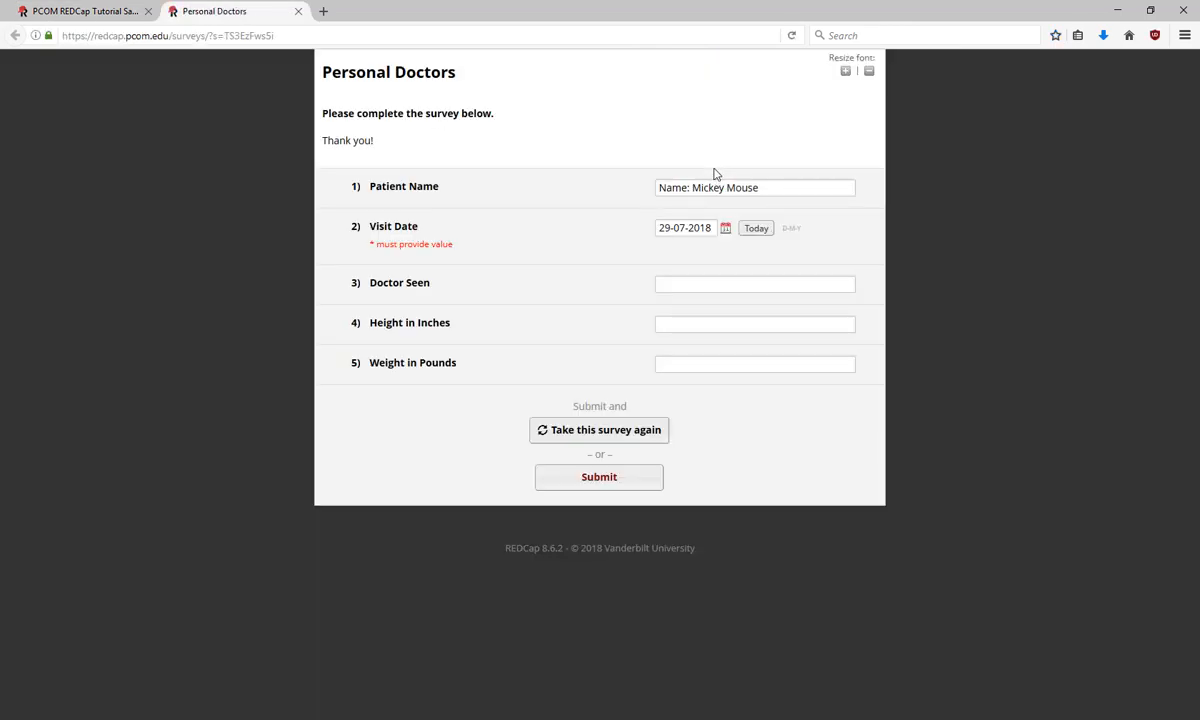
pyautogui.moveTo(662, 447)
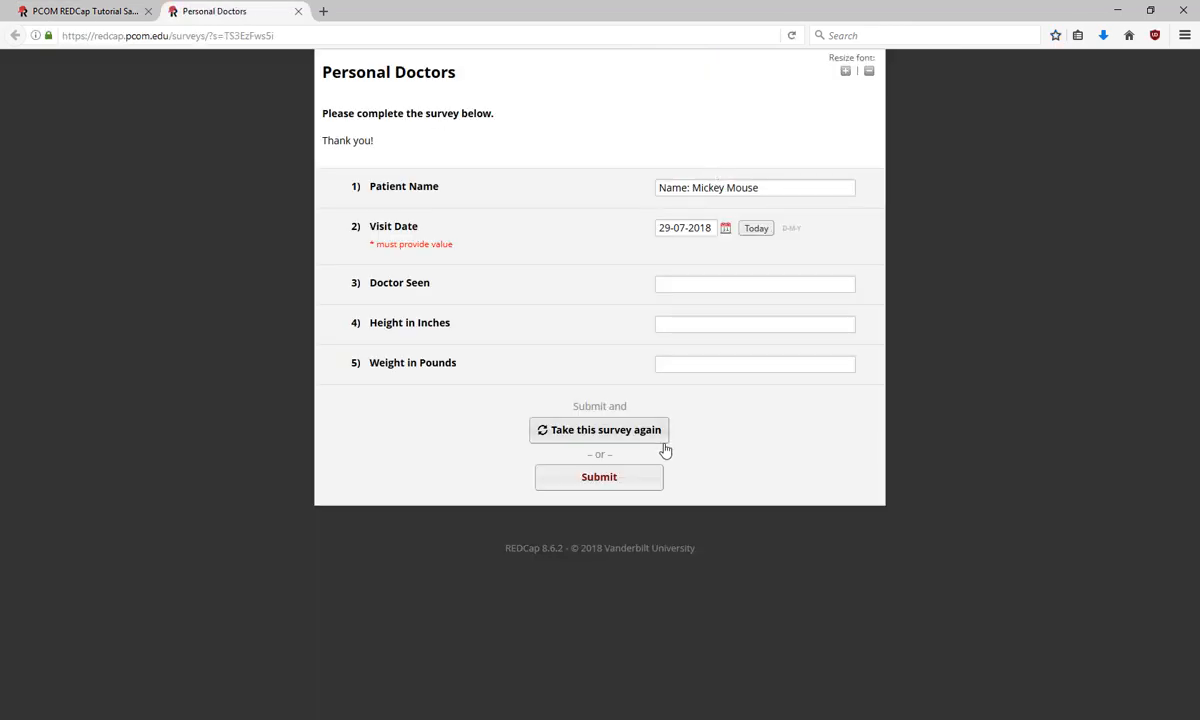
pyautogui.moveTo(655, 438)
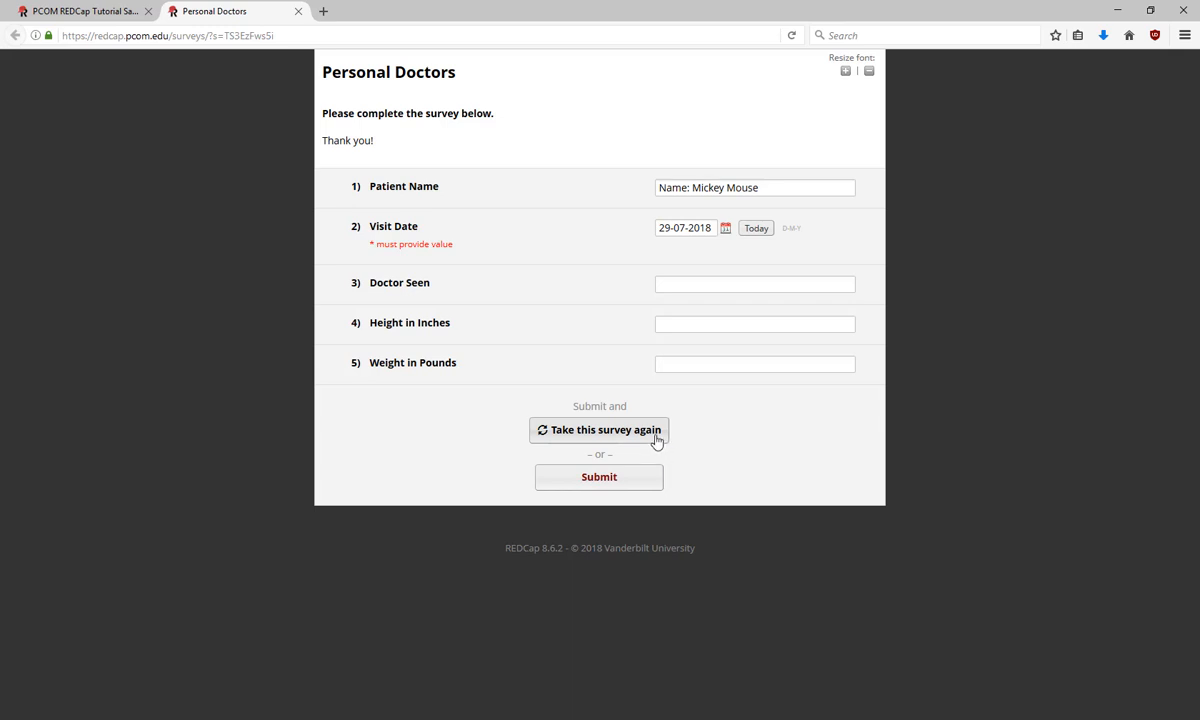
pyautogui.click(599, 430)
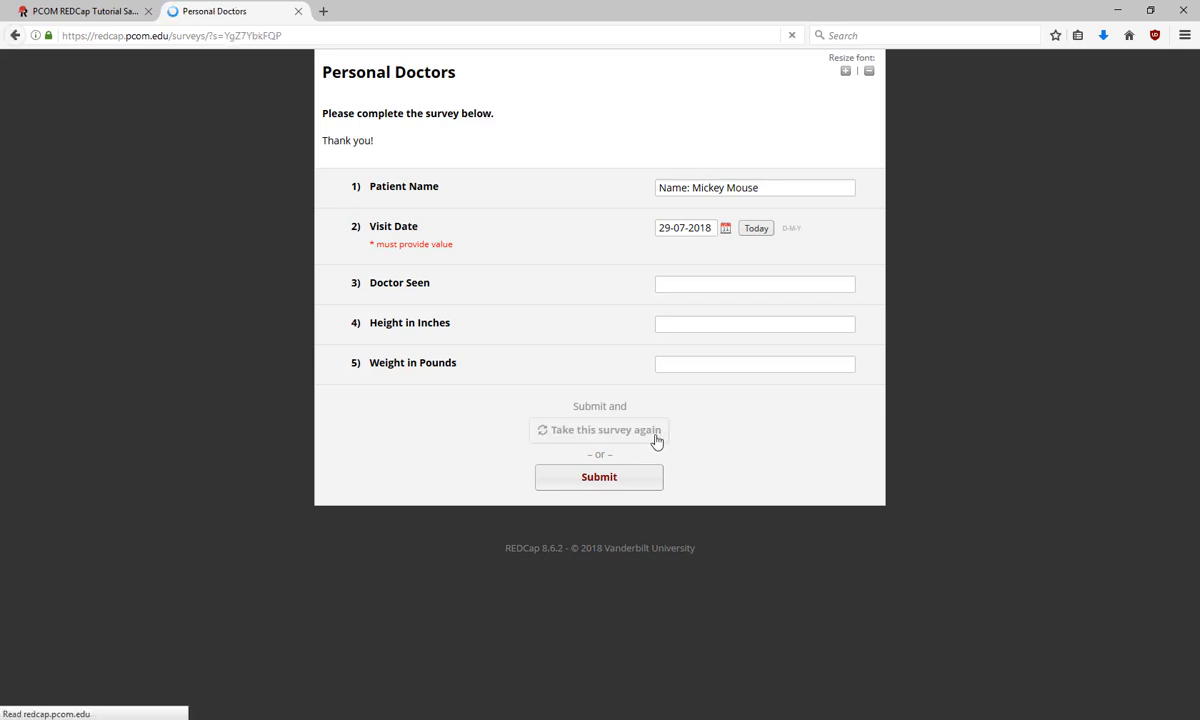